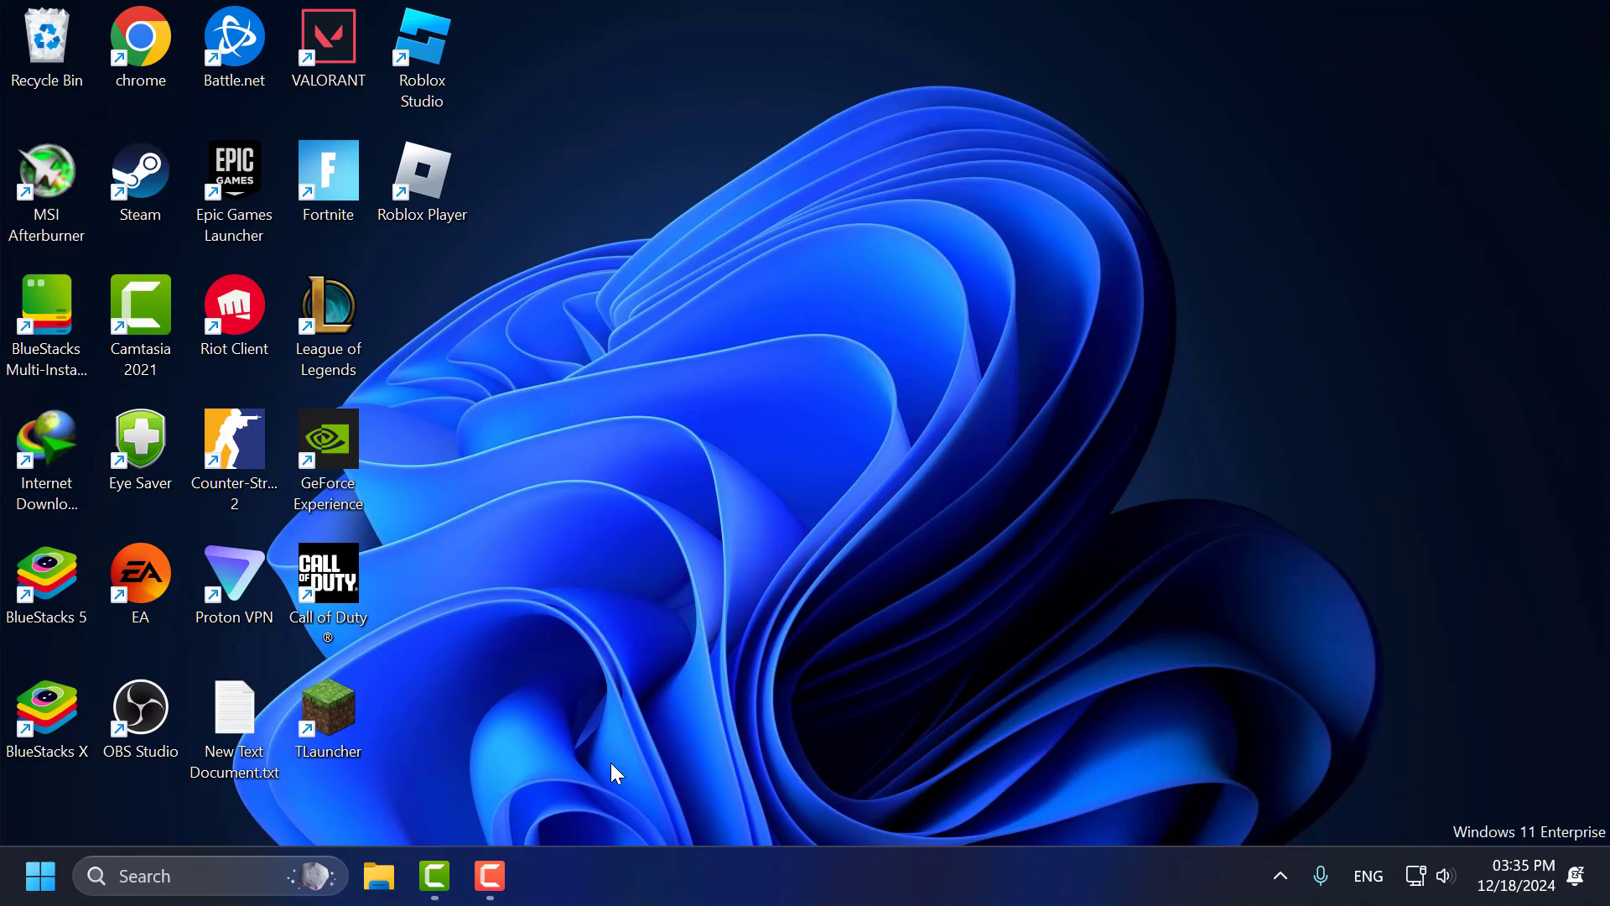
Step: Open the High performance plan's settings, with display and sleep set to Never
{"action": "left_click", "coordinate": [155, 875]}
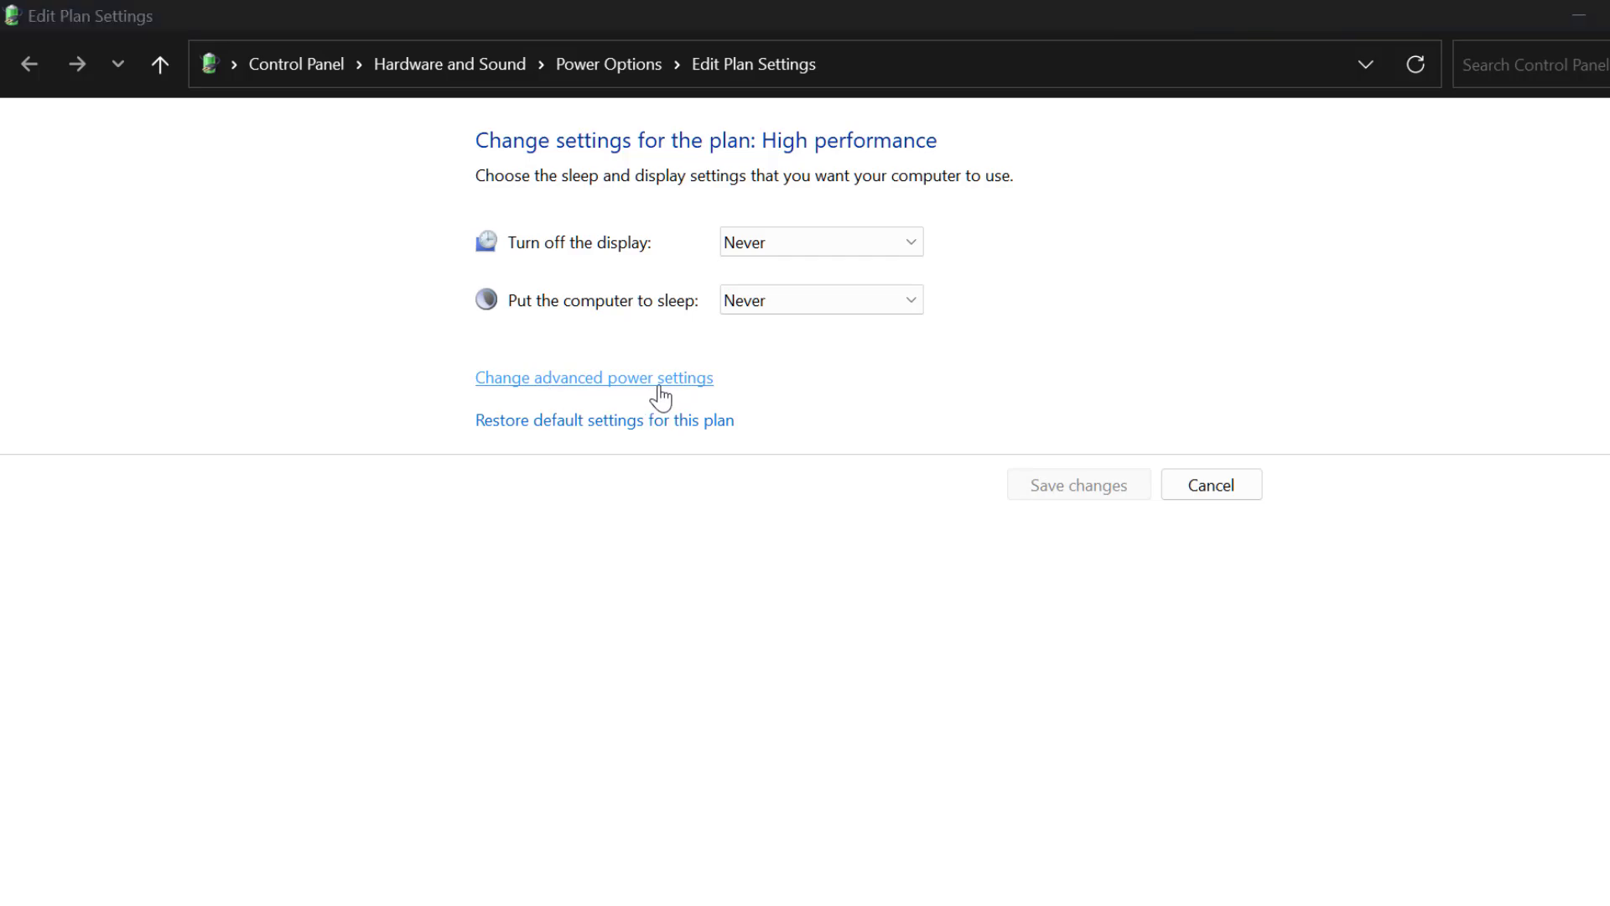
Step: Set the Wireless Adapter Power Saving Mode to Maximum Performance in advanced settings, then close Control Panel
{"action": "left_click", "coordinate": [594, 377]}
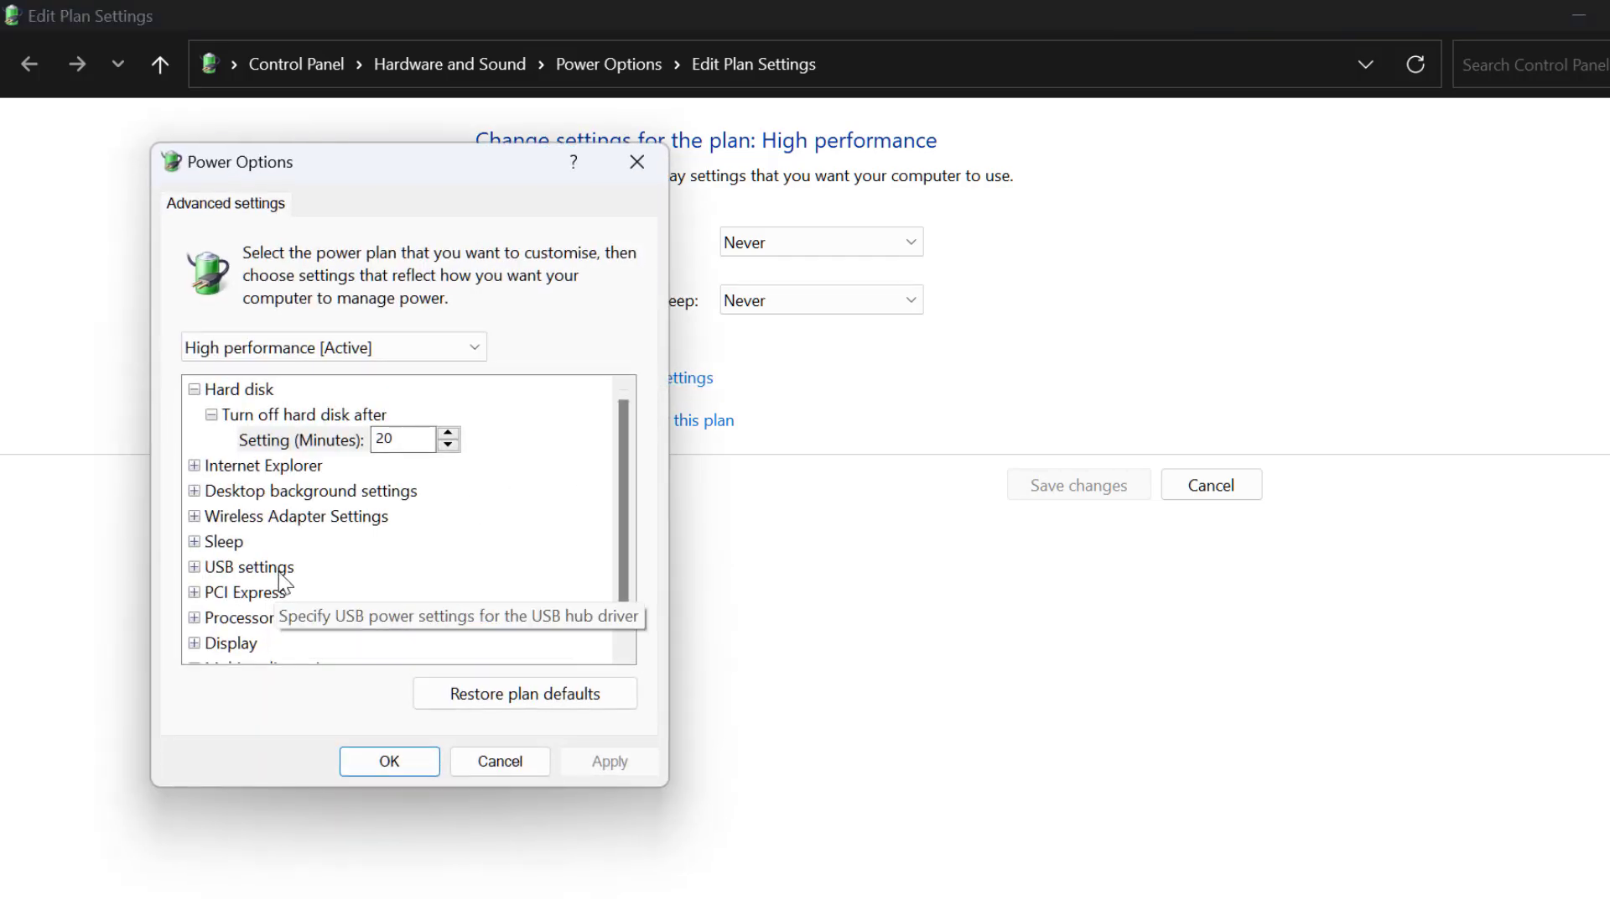
{"action": "left_click", "coordinate": [194, 516]}
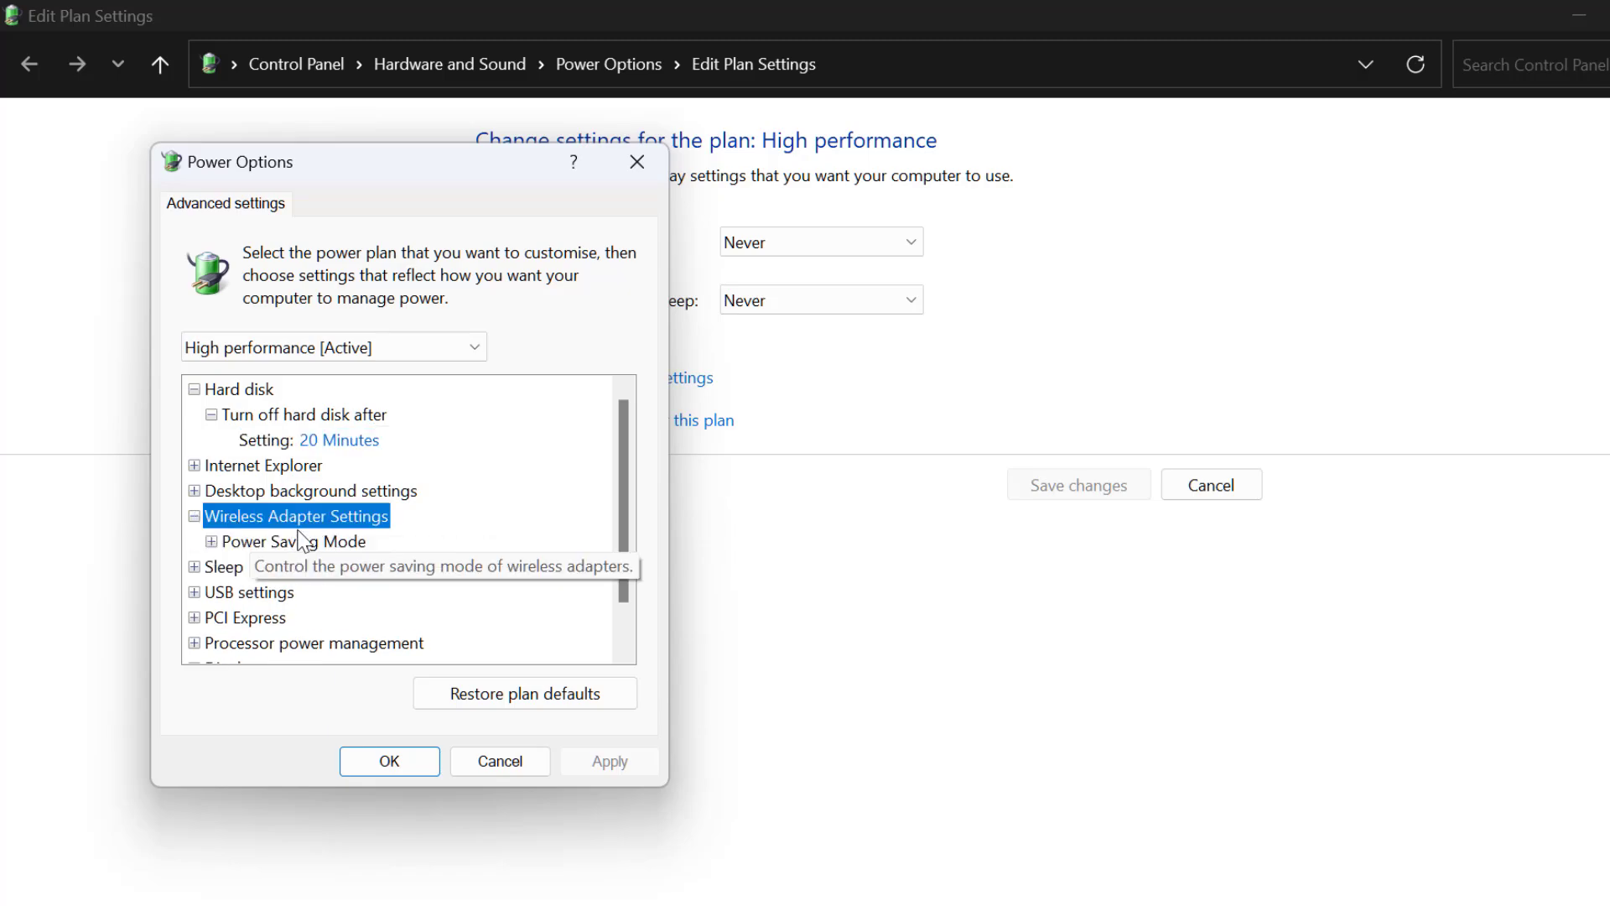
{"action": "left_click", "coordinate": [292, 541]}
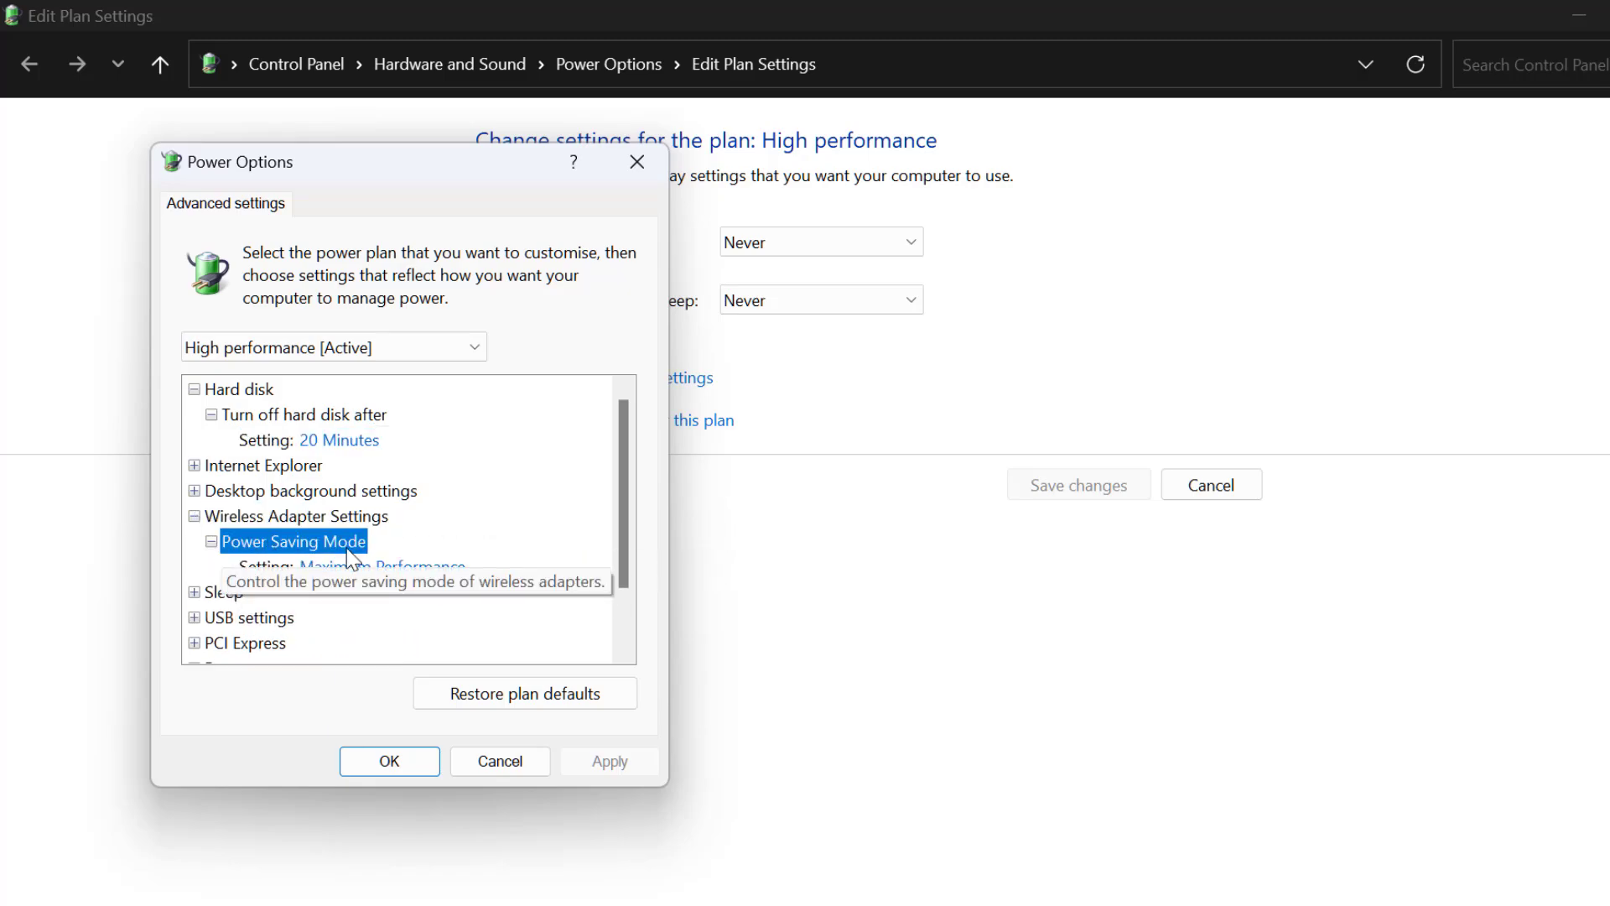
{"action": "left_click", "coordinate": [380, 566]}
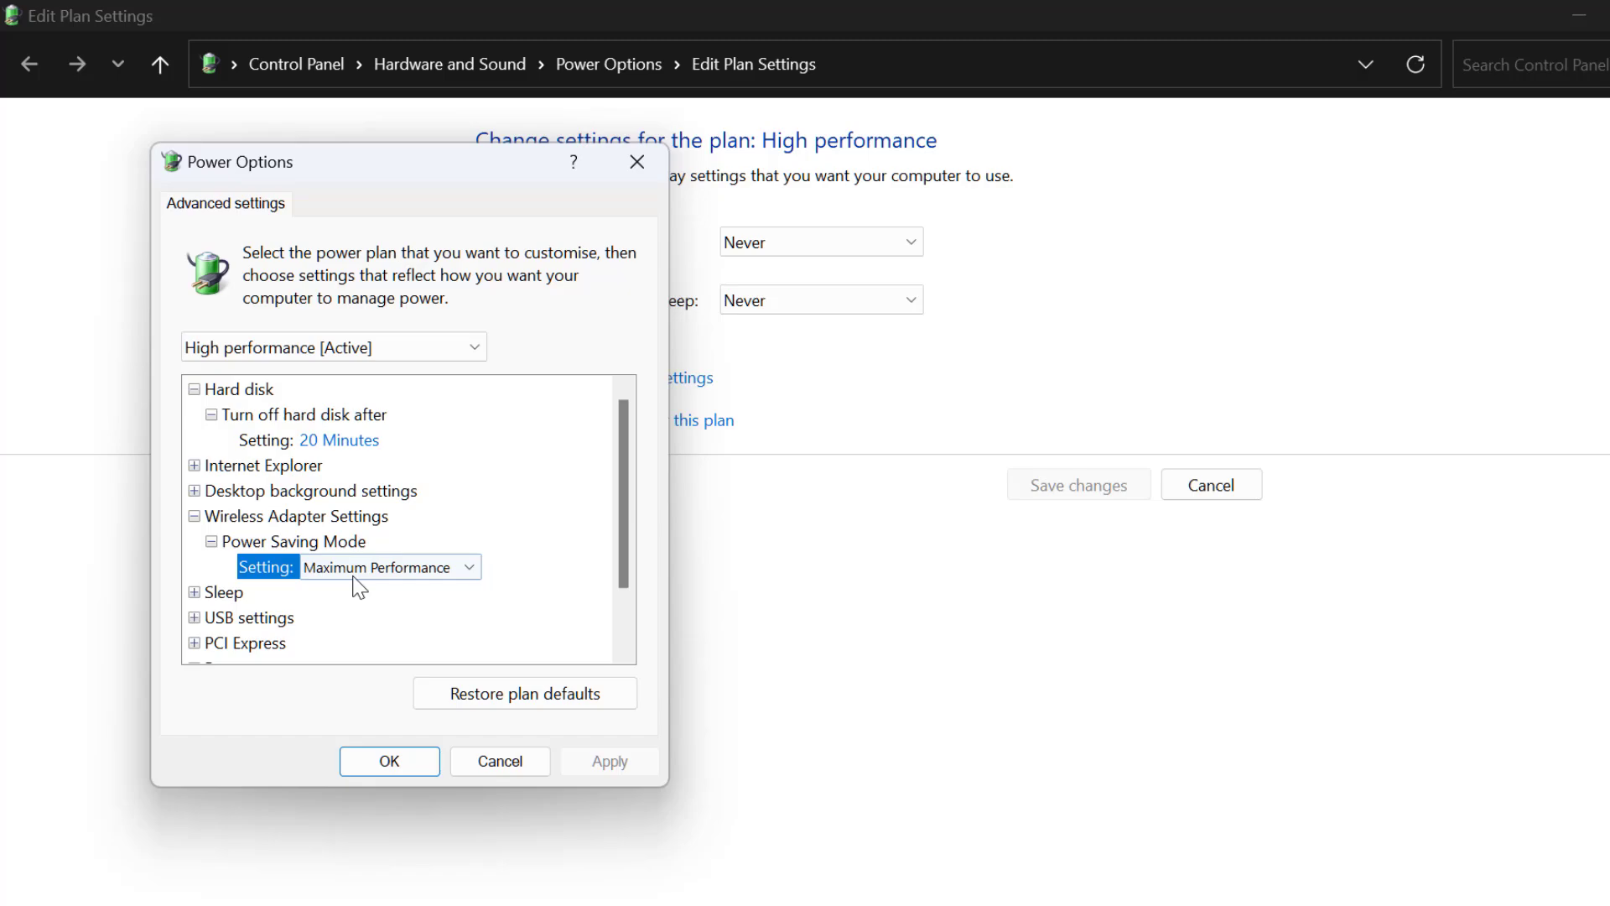
{"action": "left_click", "coordinate": [469, 567]}
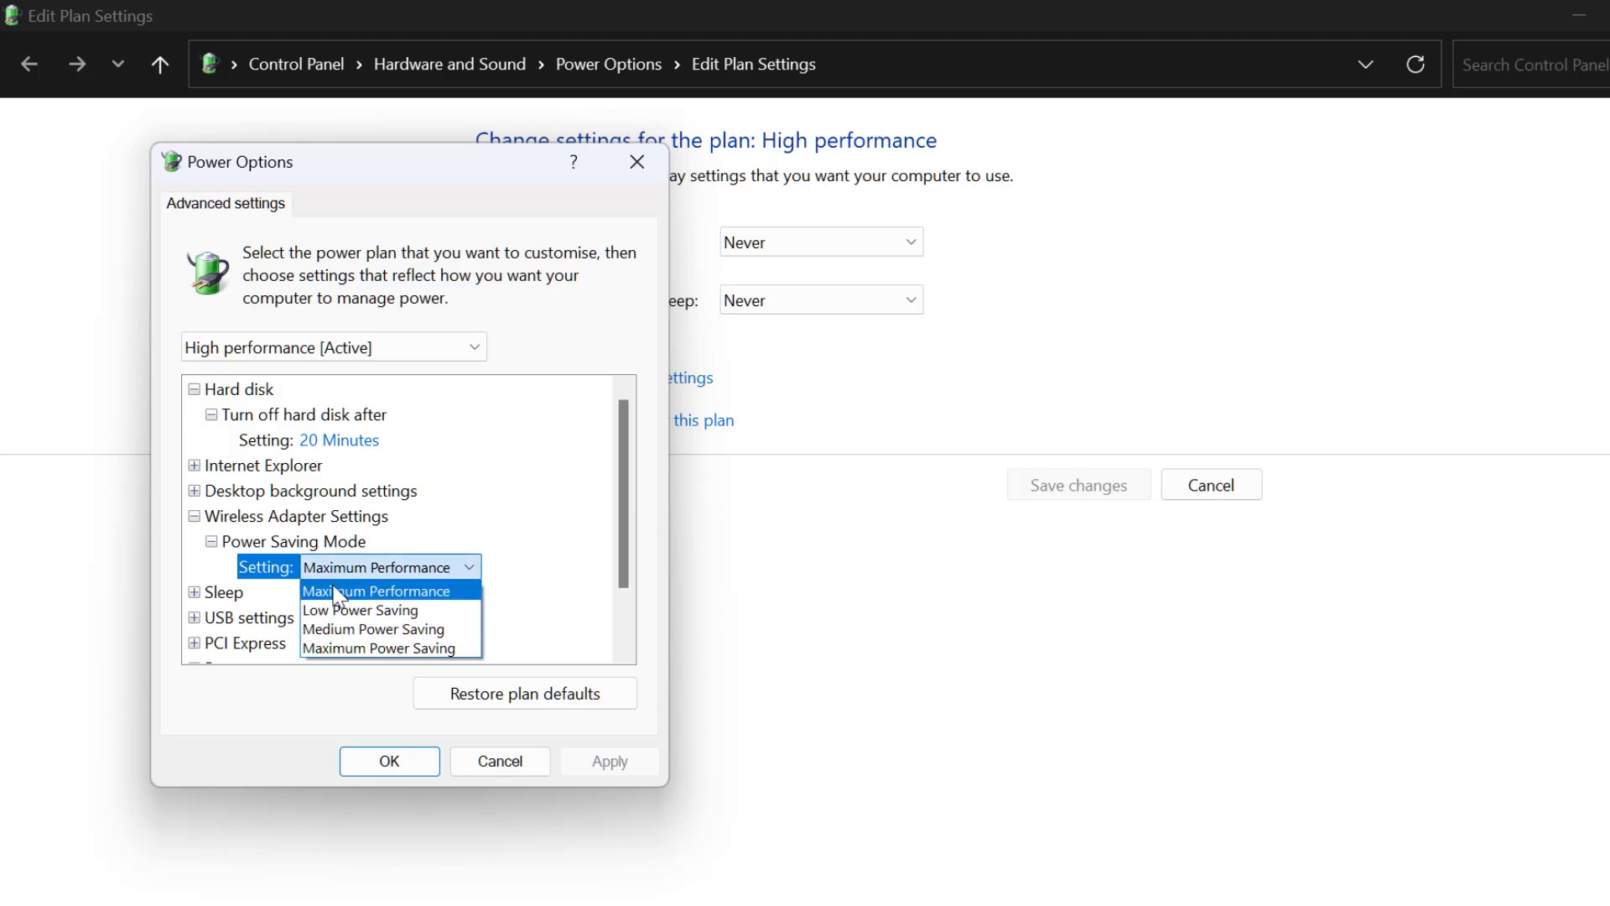
{"action": "mouse_move", "coordinate": [440, 604]}
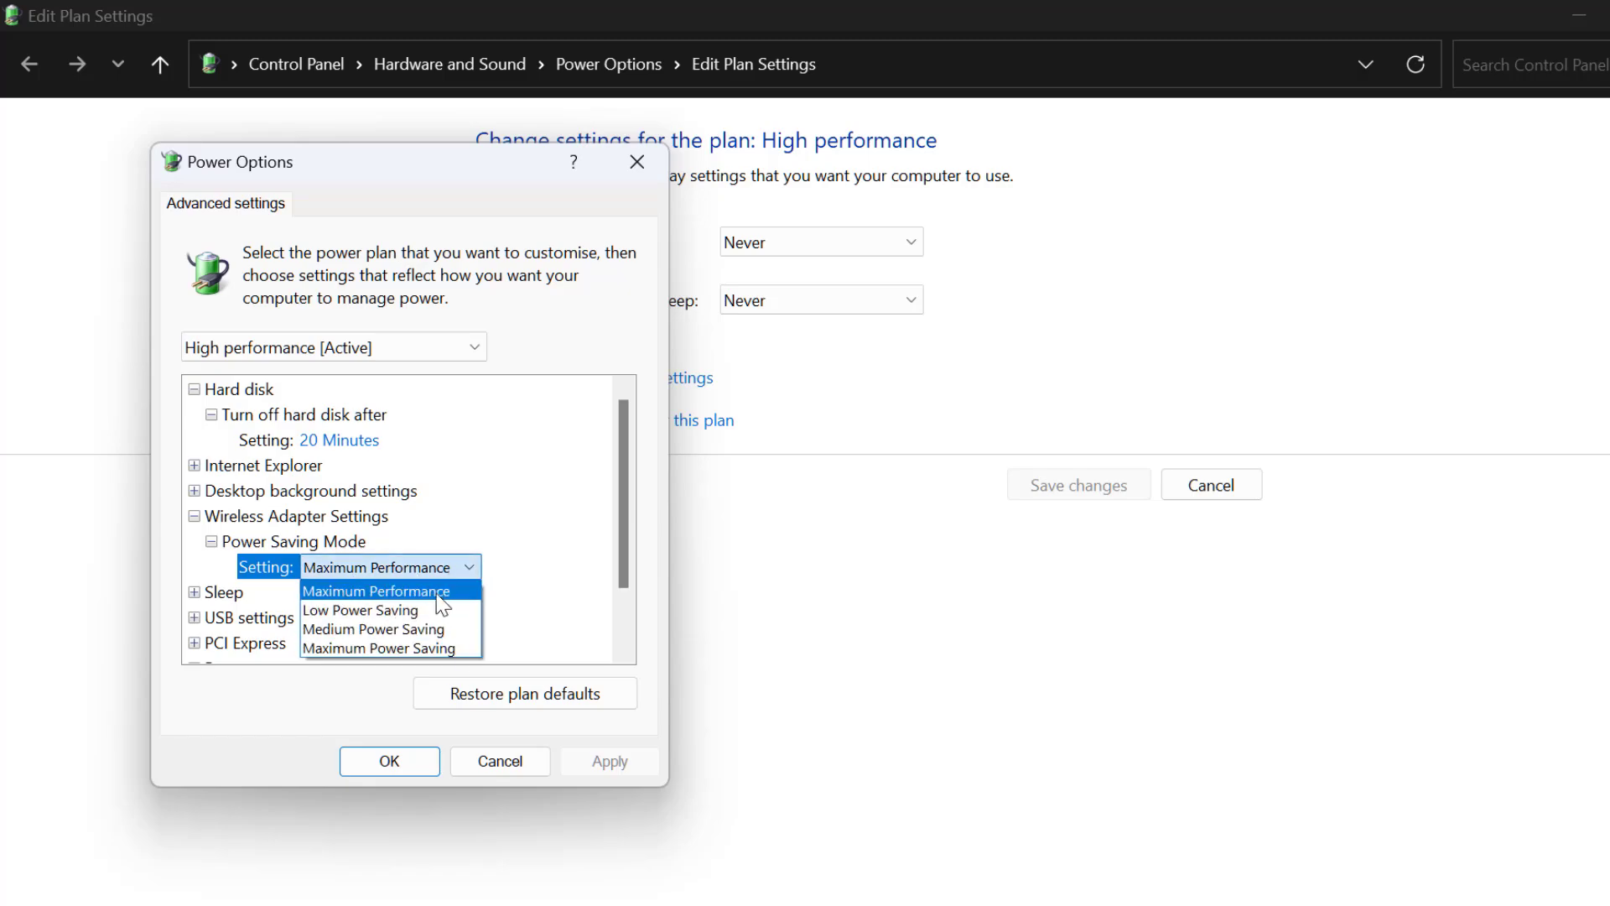
{"action": "left_click", "coordinate": [380, 591]}
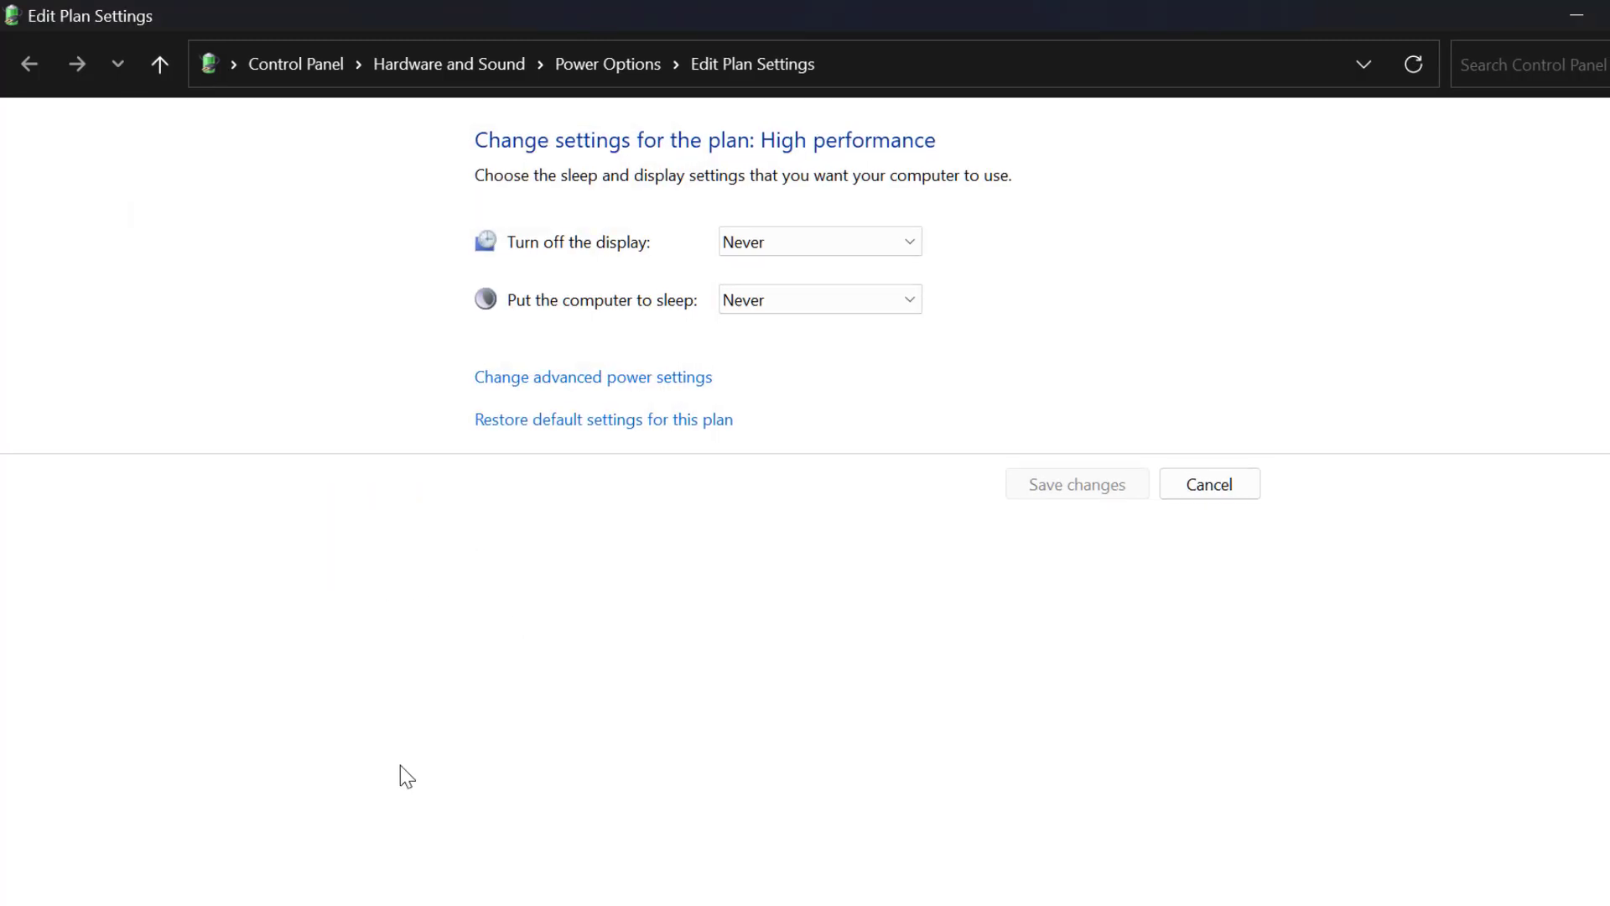
{"action": "mouse_move", "coordinate": [1590, 14]}
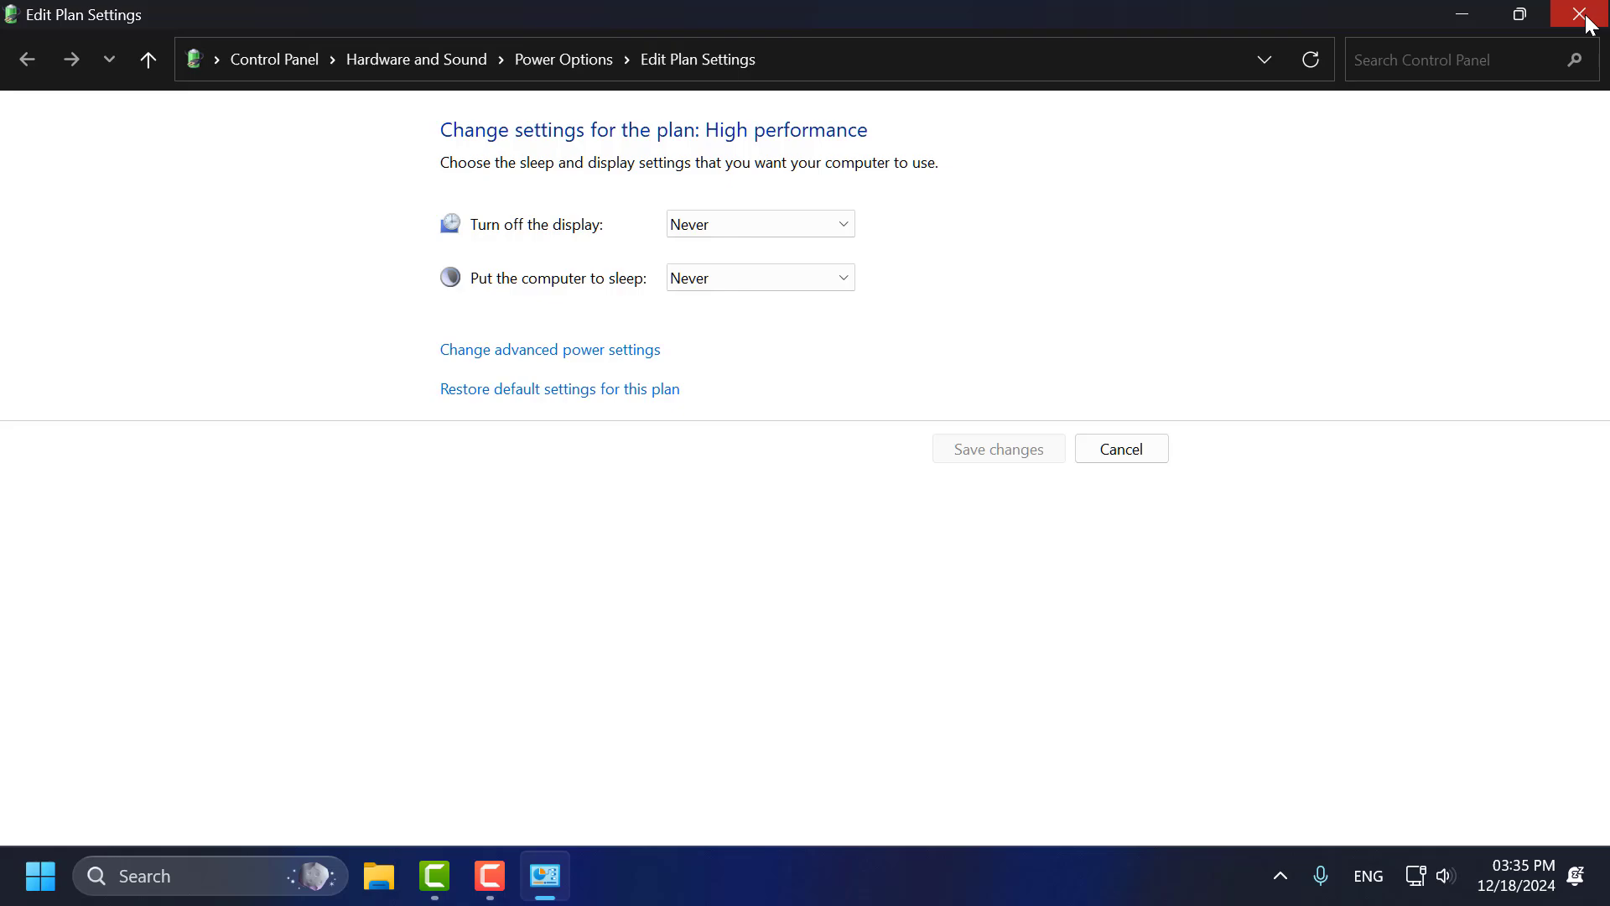
{"action": "left_click", "coordinate": [1593, 15]}
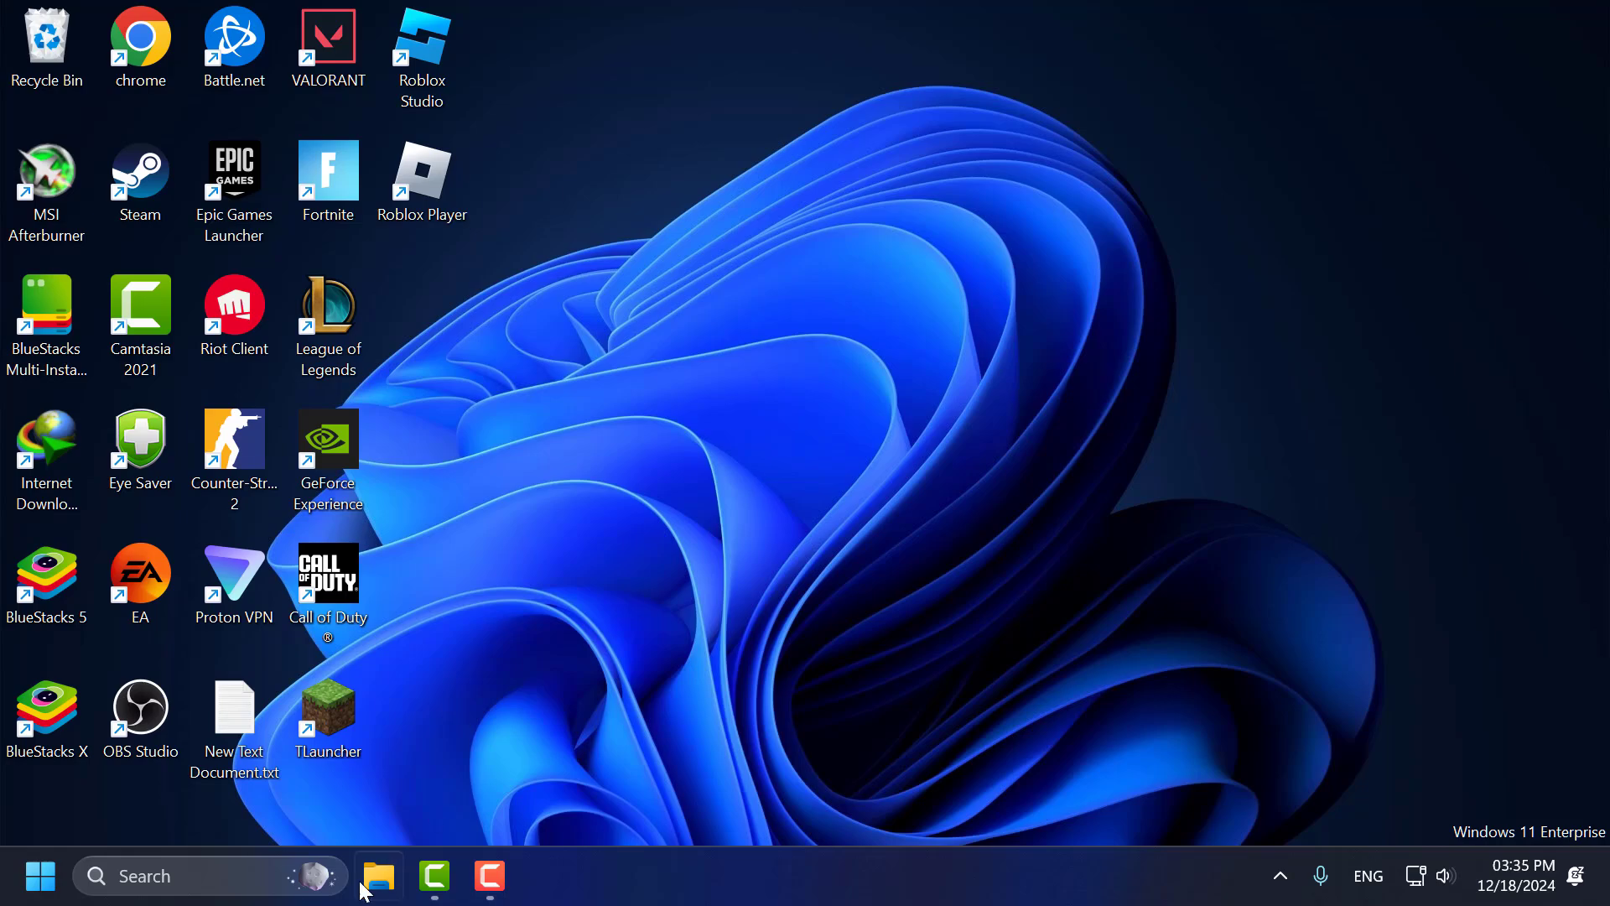
Step: Search 'vi' and open View network connections
{"action": "type", "text": "vi"}
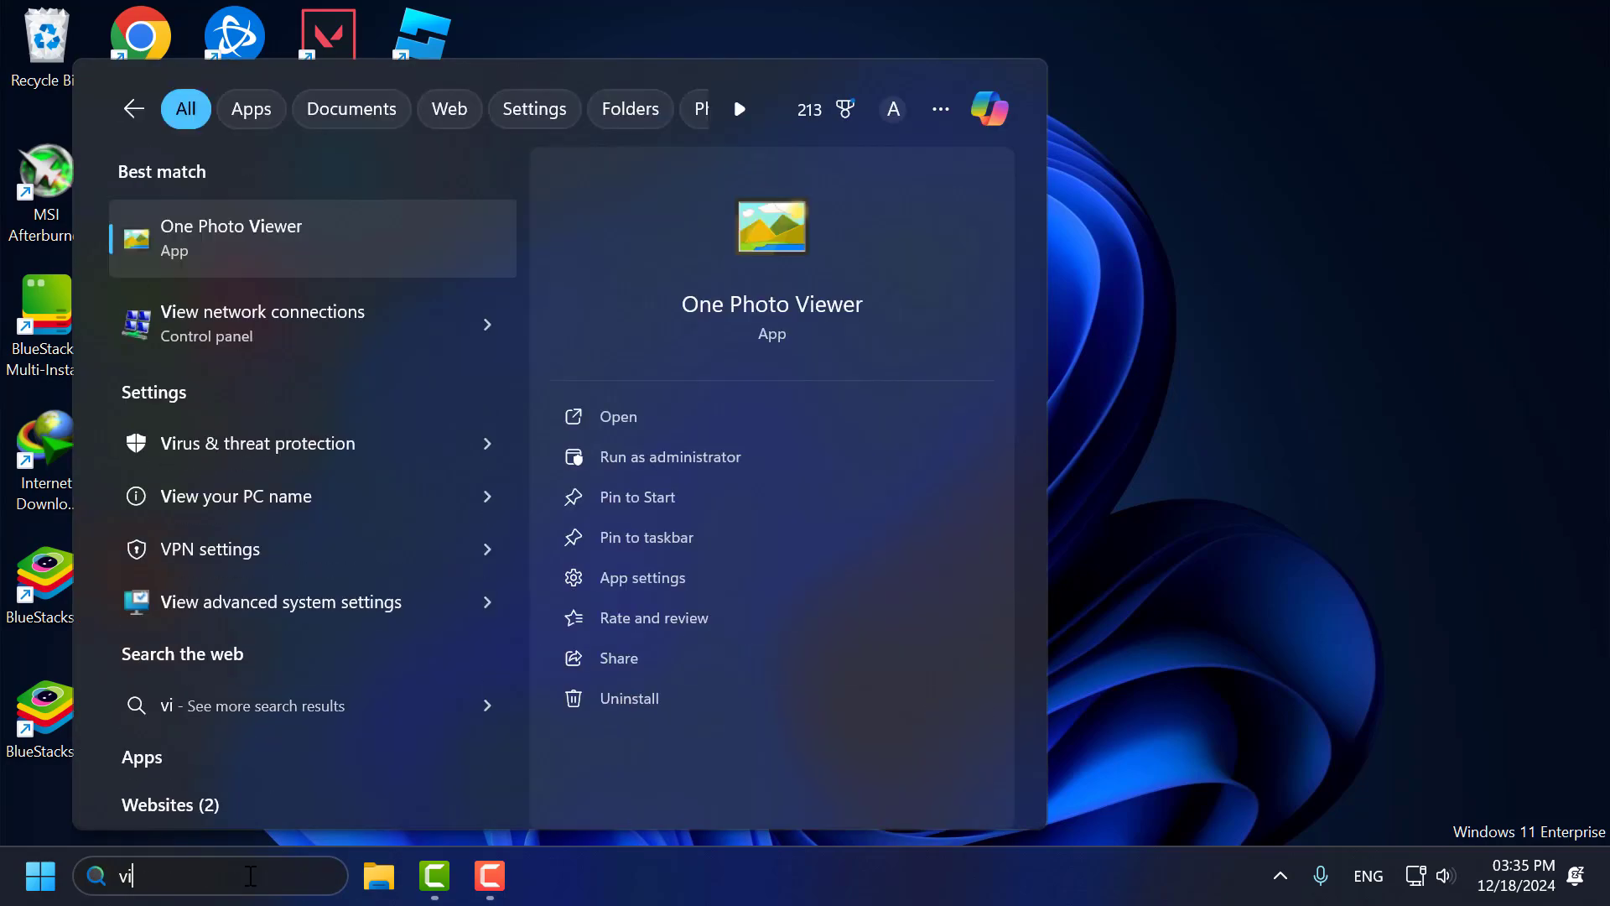
{"action": "left_click", "coordinate": [263, 324]}
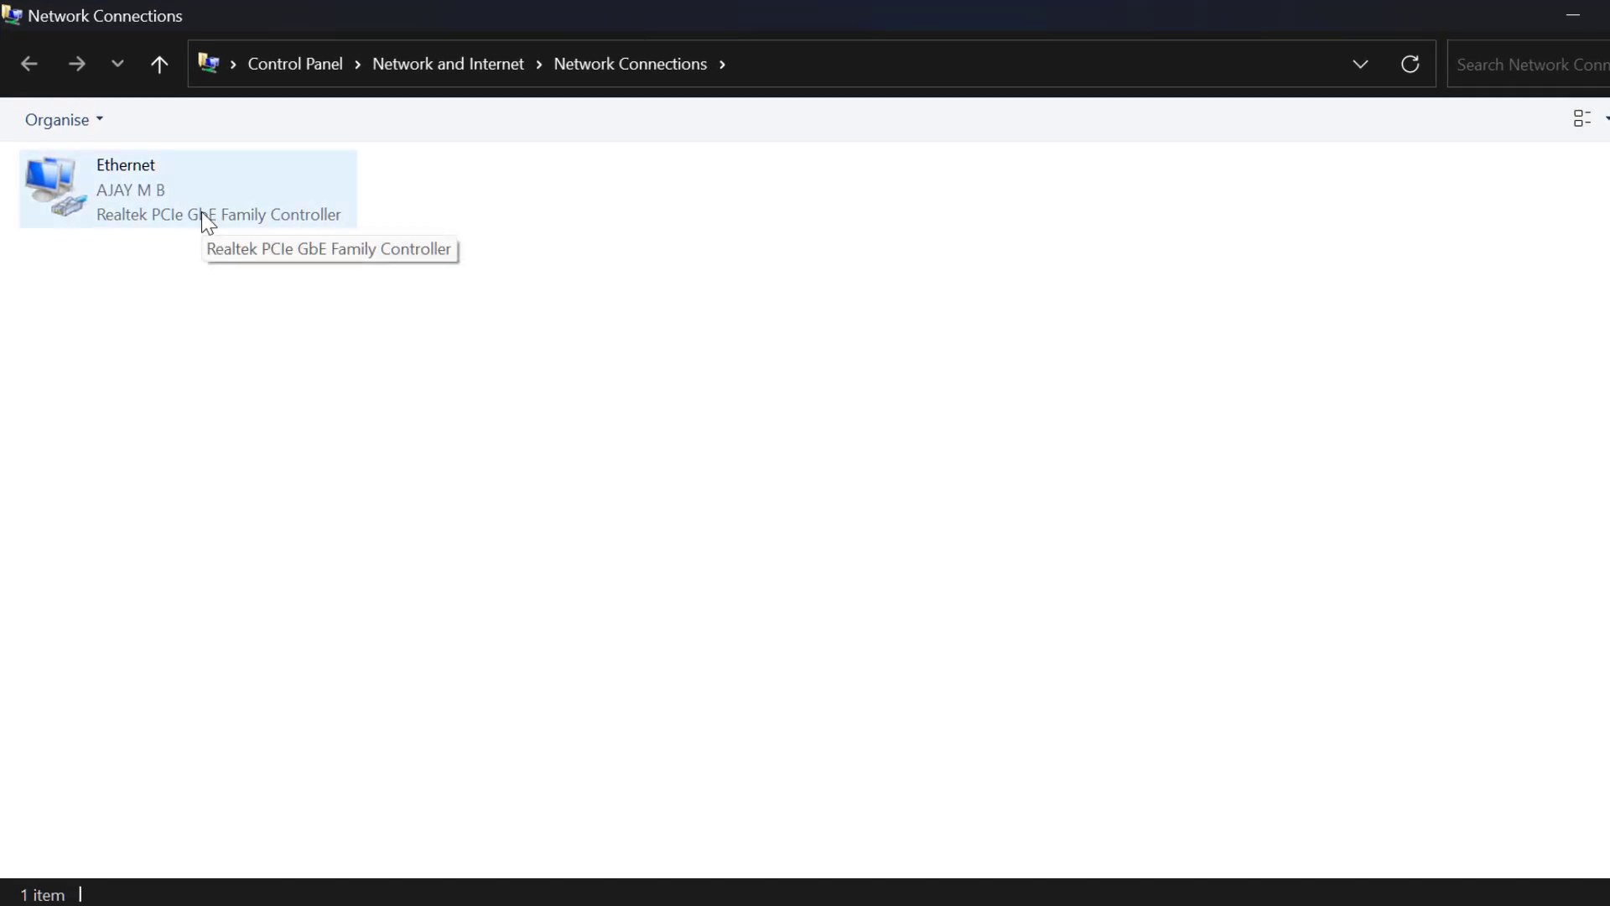
Step: Disable the Ethernet adapter's power-saving shutoff in its power management properties, then close Network Connections
{"action": "right_click", "coordinate": [185, 191]}
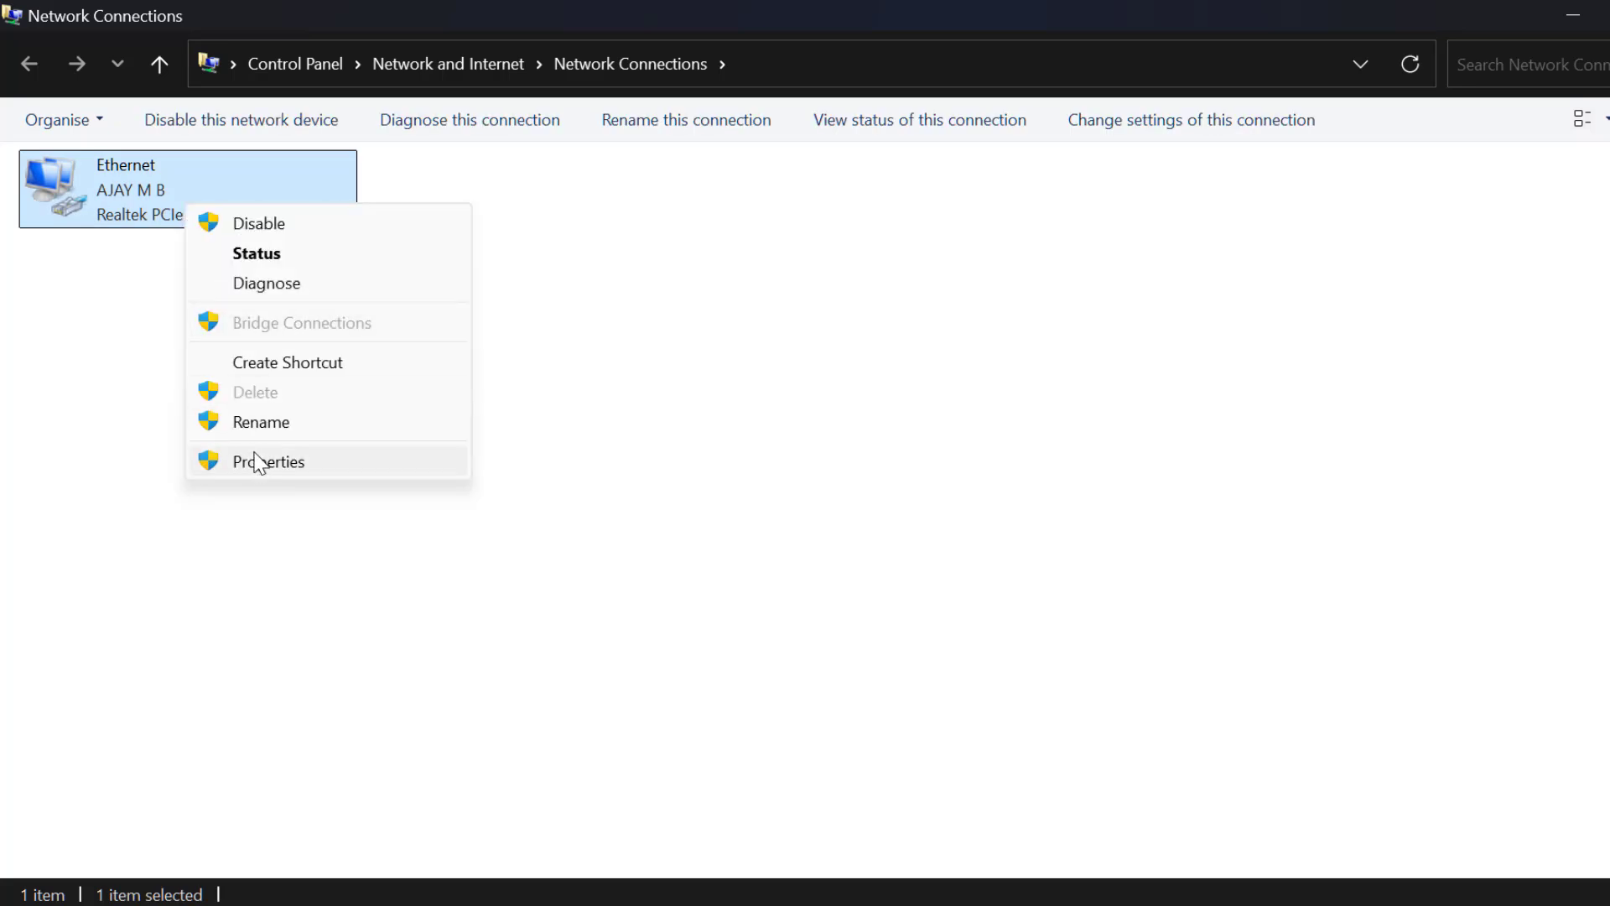
{"action": "left_click", "coordinate": [269, 461]}
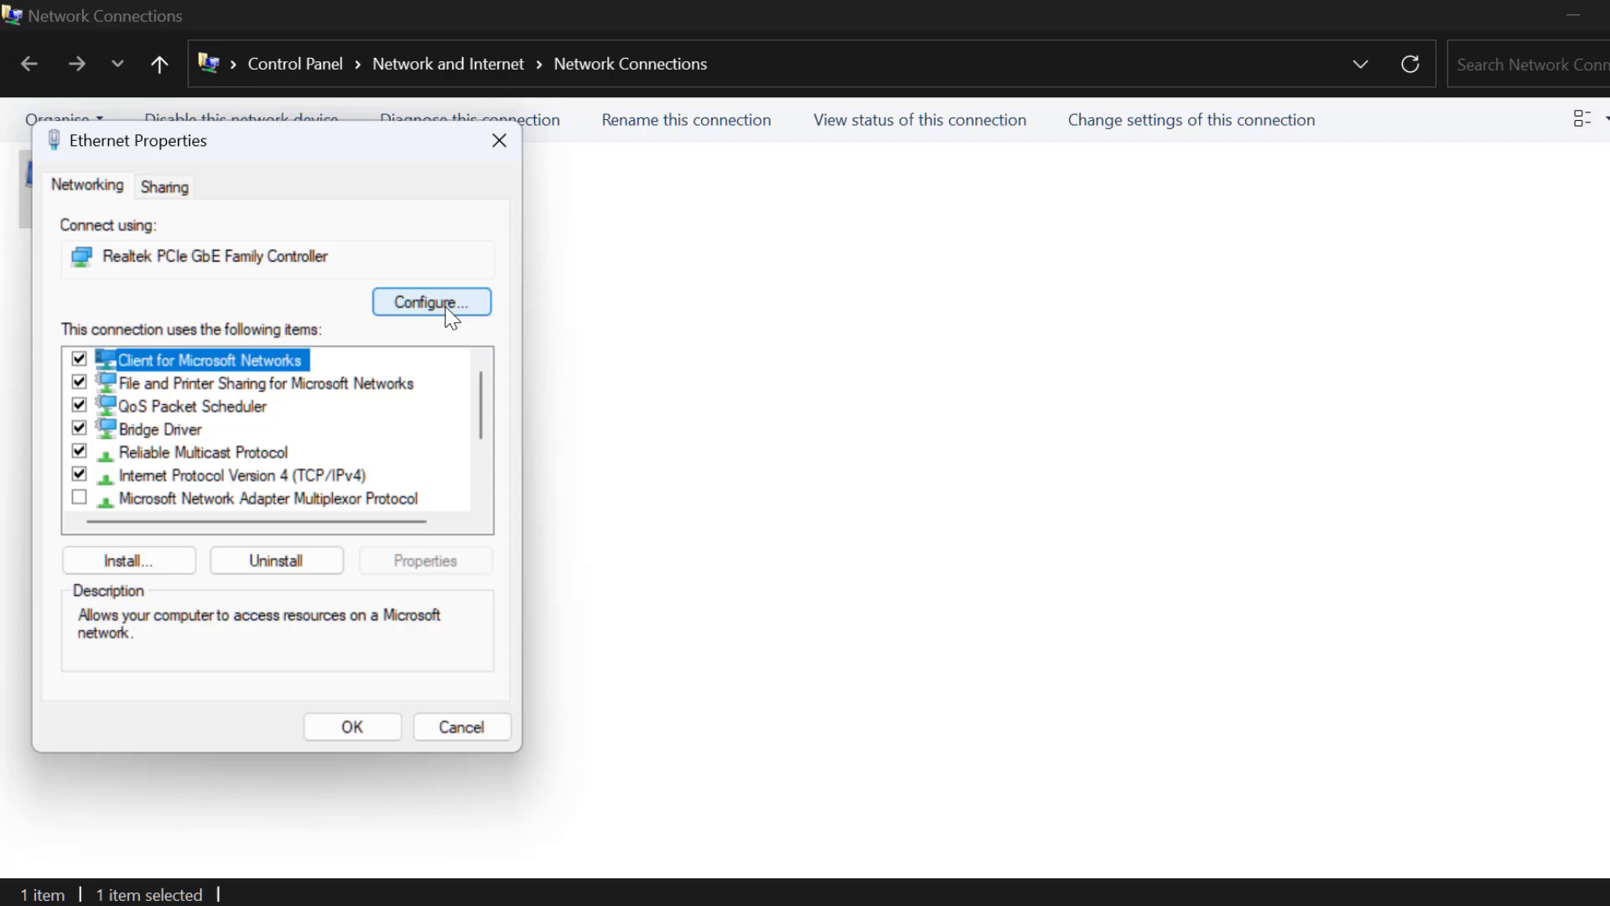
{"action": "left_click", "coordinate": [430, 302]}
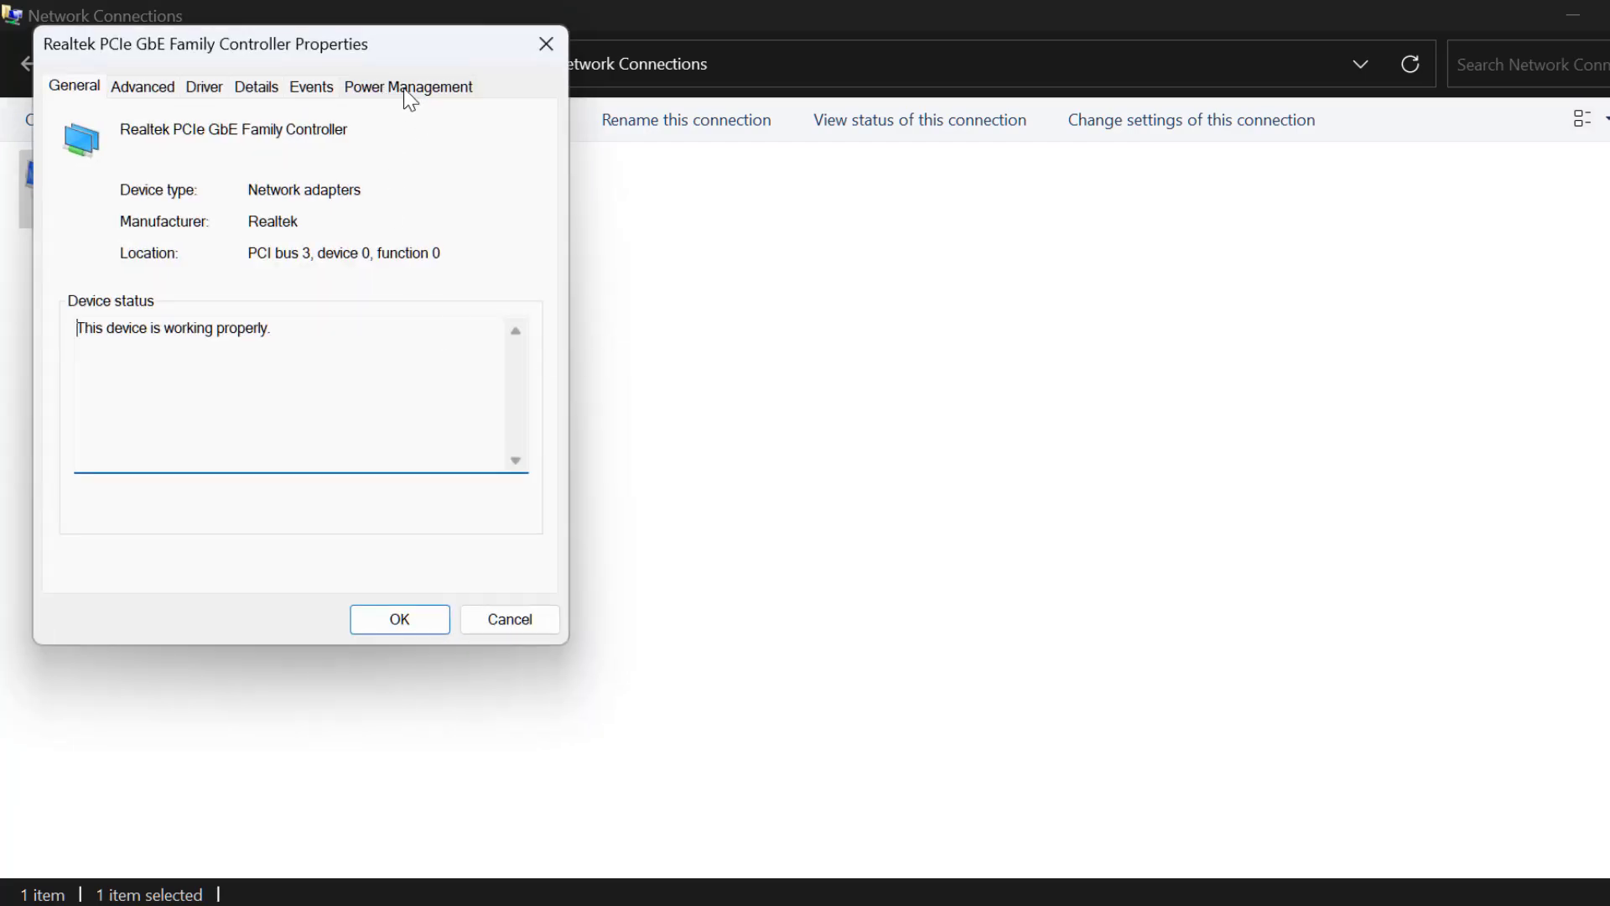
{"action": "left_click", "coordinate": [407, 86]}
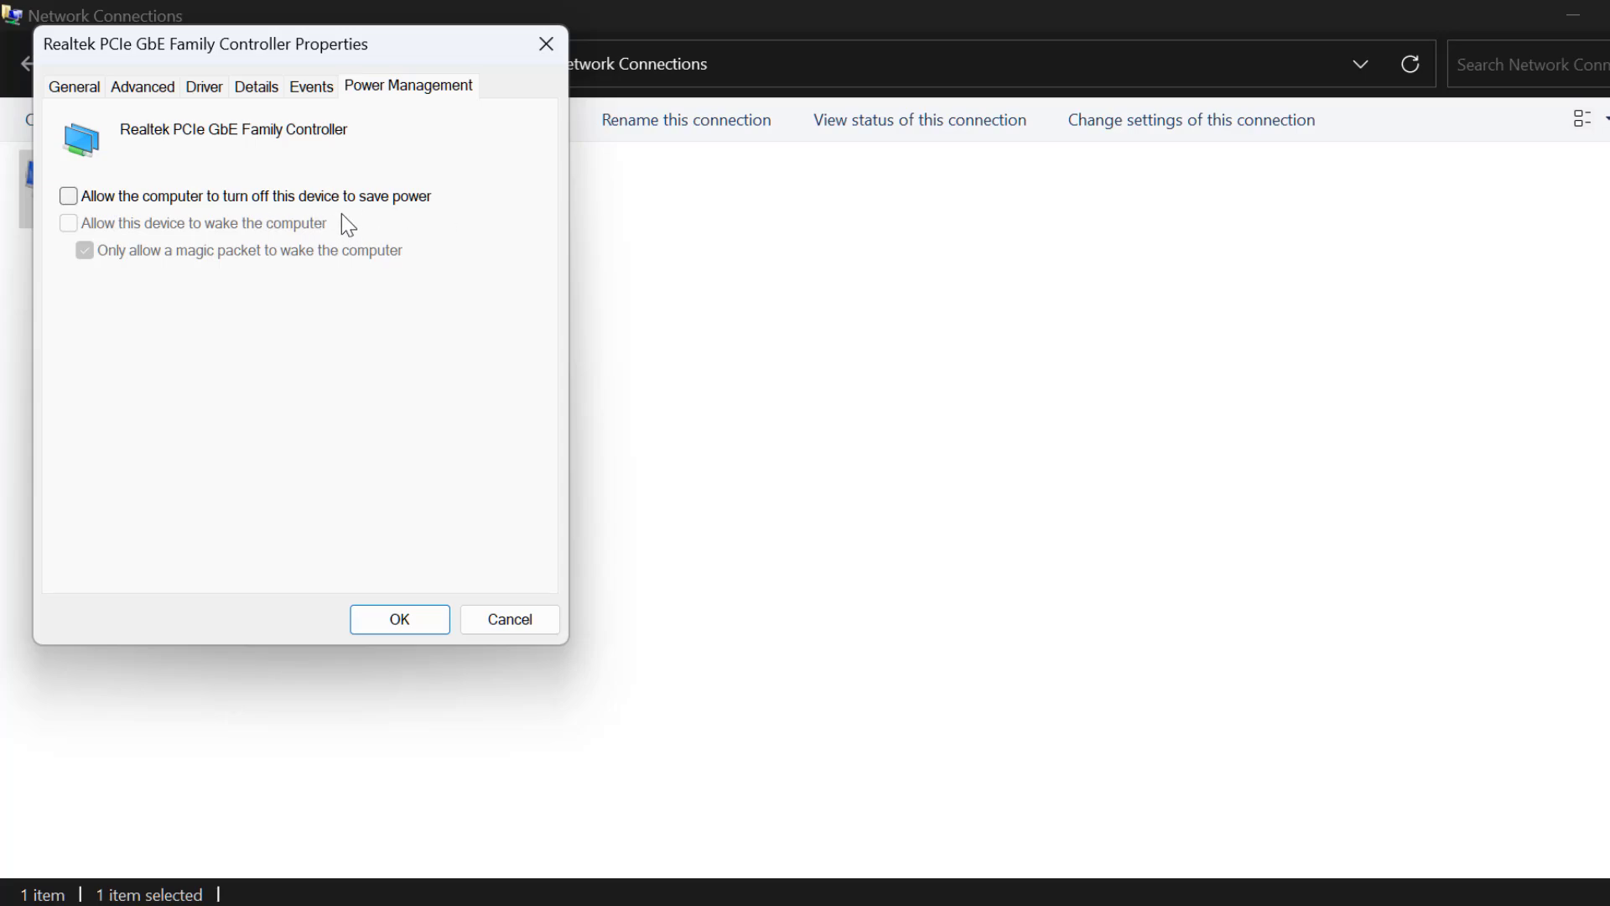
{"action": "left_click", "coordinate": [398, 619]}
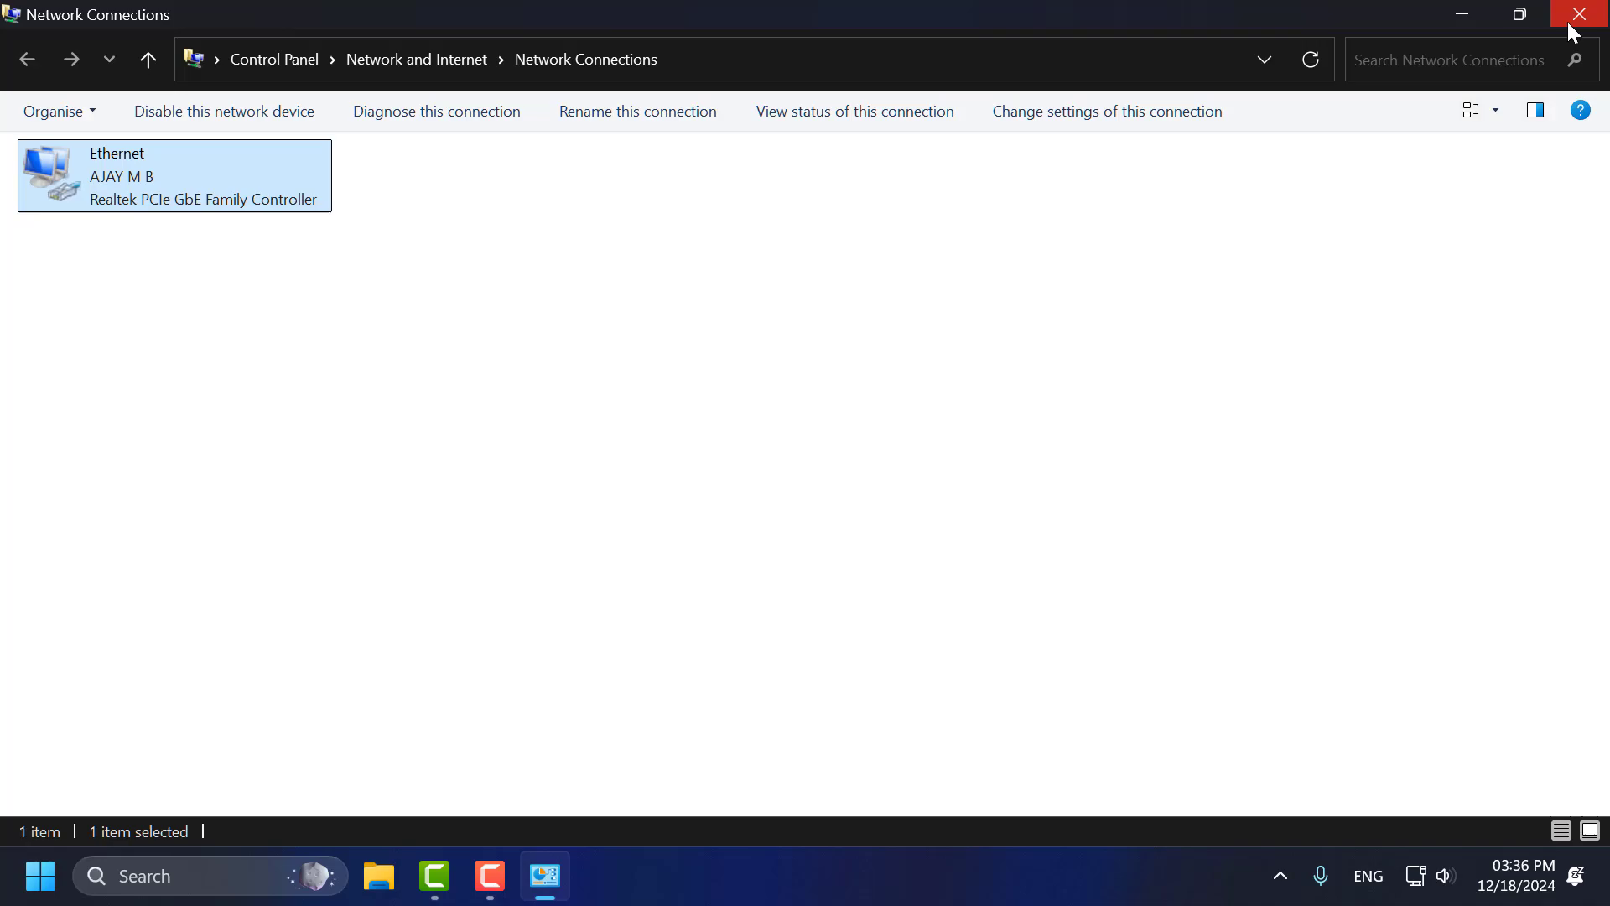
{"action": "left_click", "coordinate": [1579, 14]}
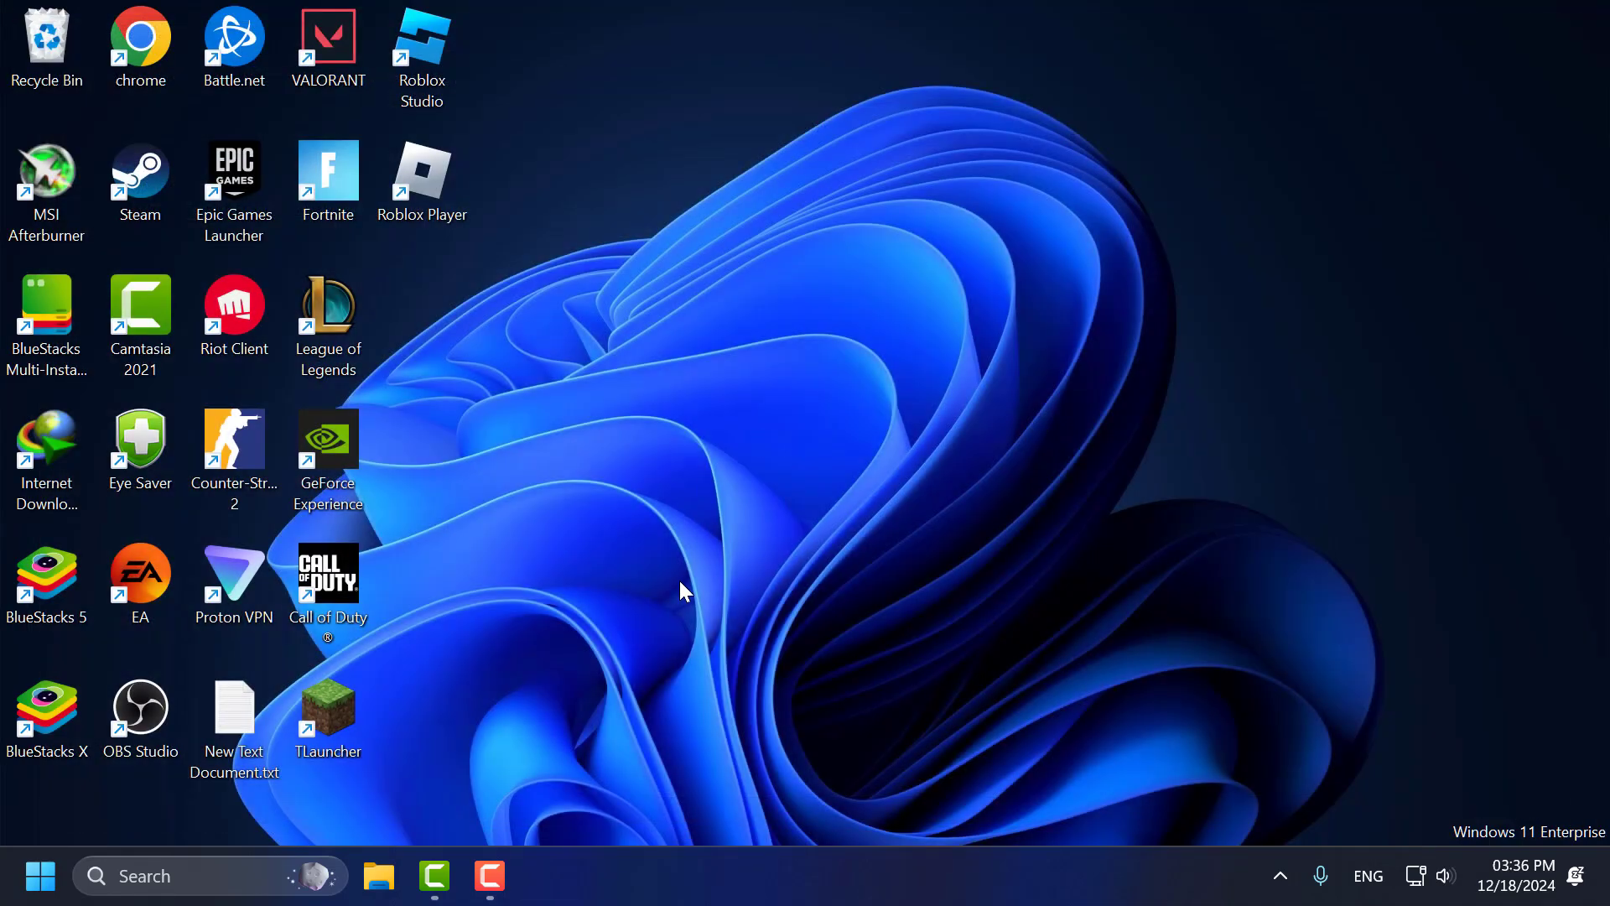
{"action": "mouse_move", "coordinate": [657, 665]}
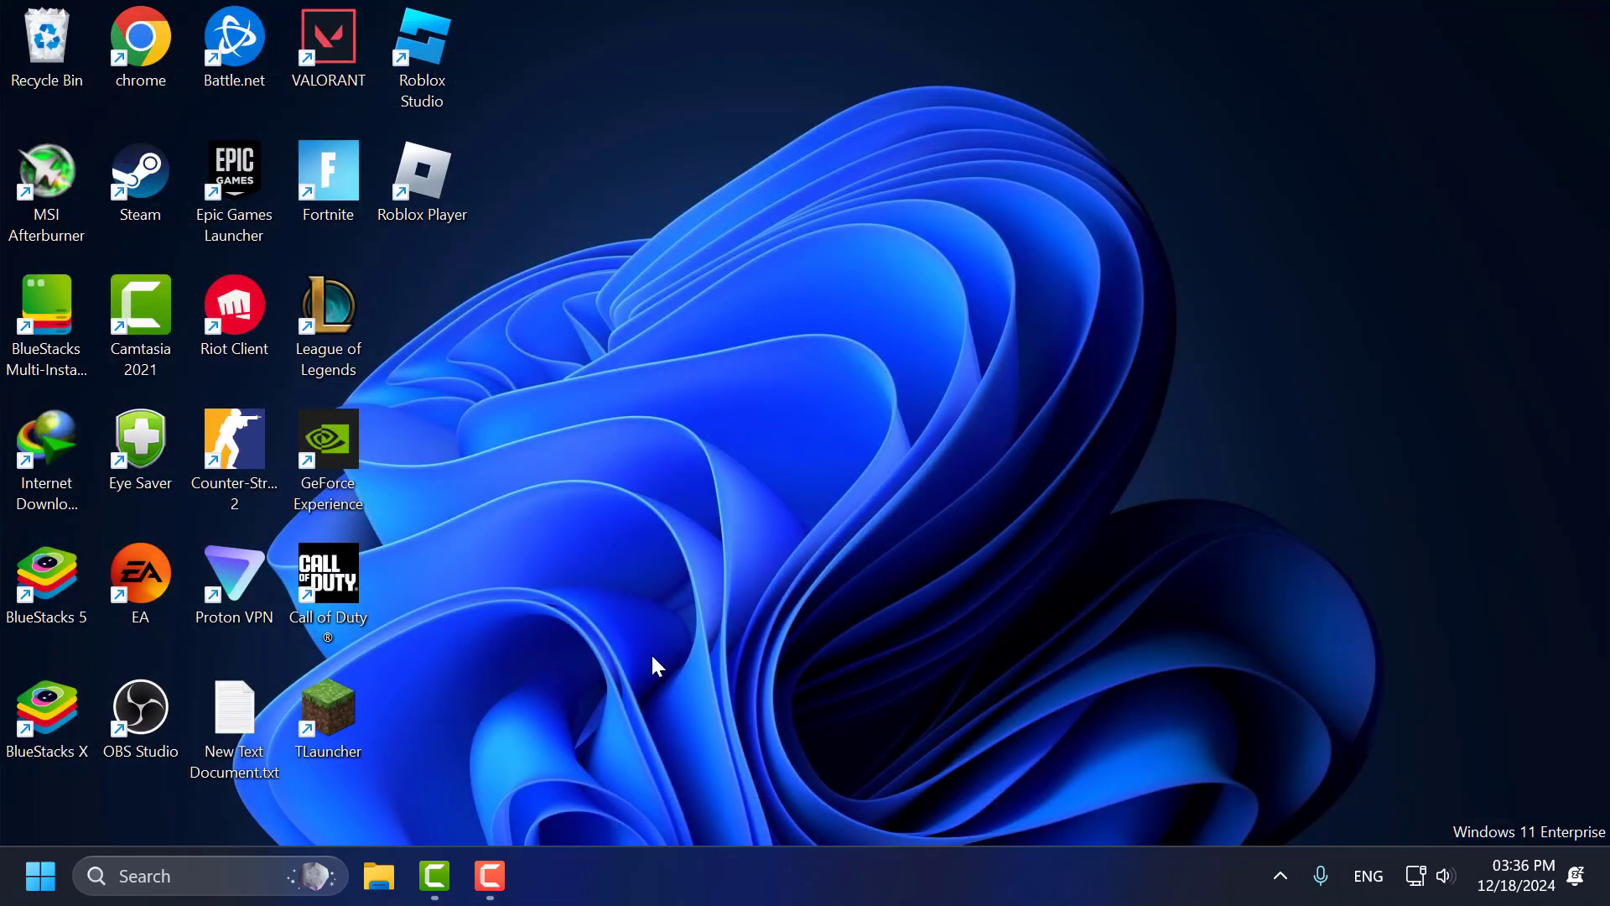
Step: Search 'settings' and open the Network & internet page showing Ethernet connected
{"action": "type", "text": "settings"}
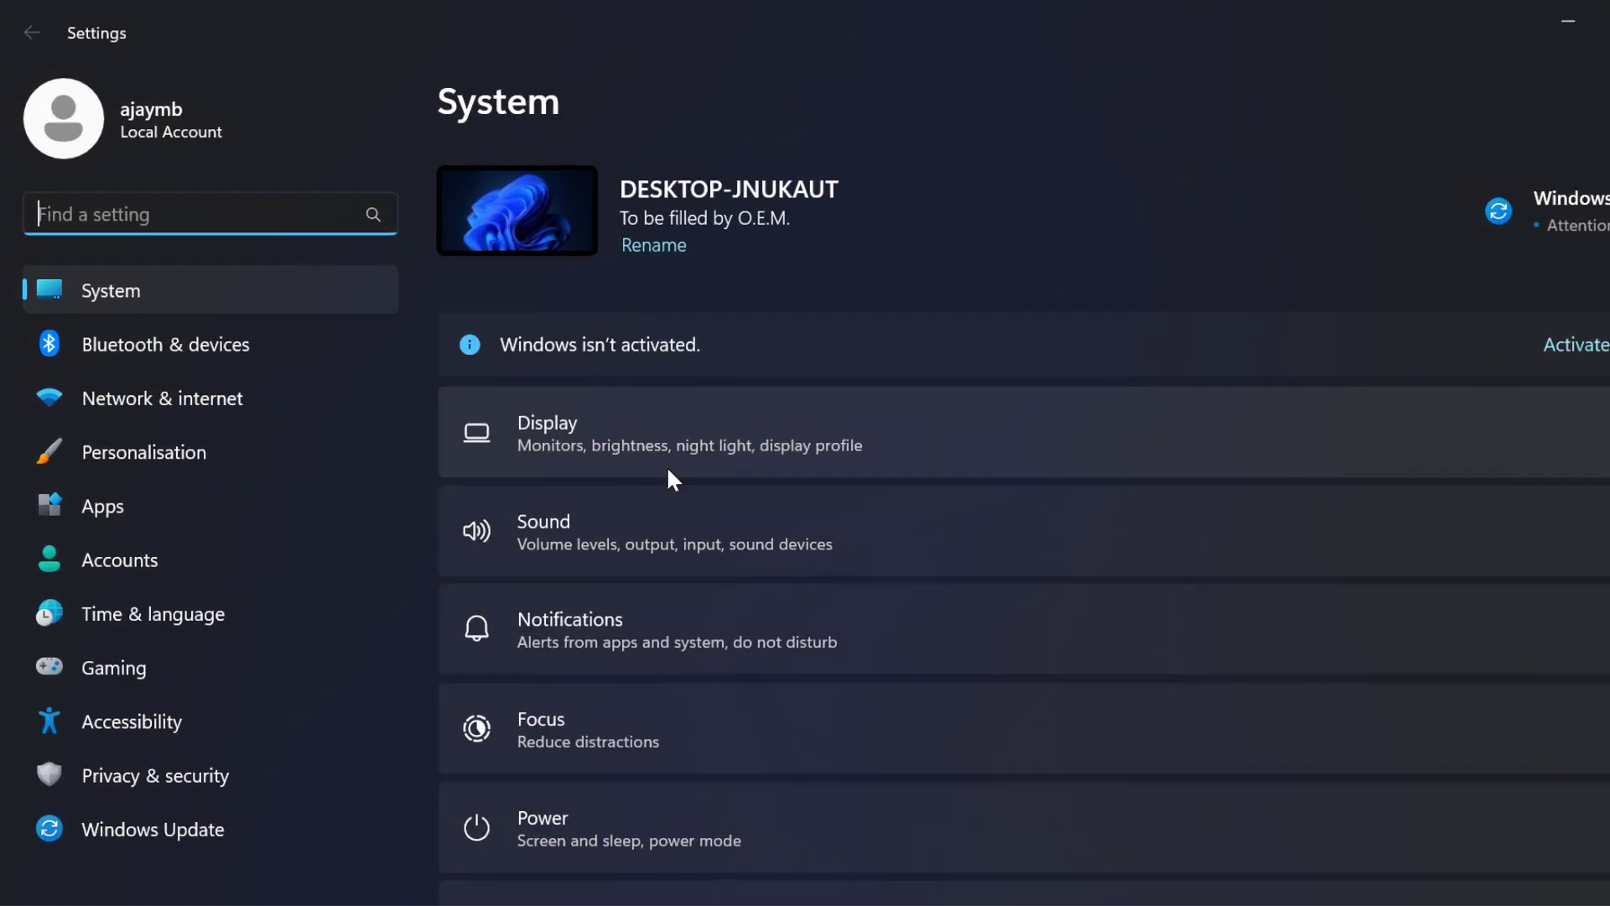
{"action": "left_click", "coordinate": [162, 399]}
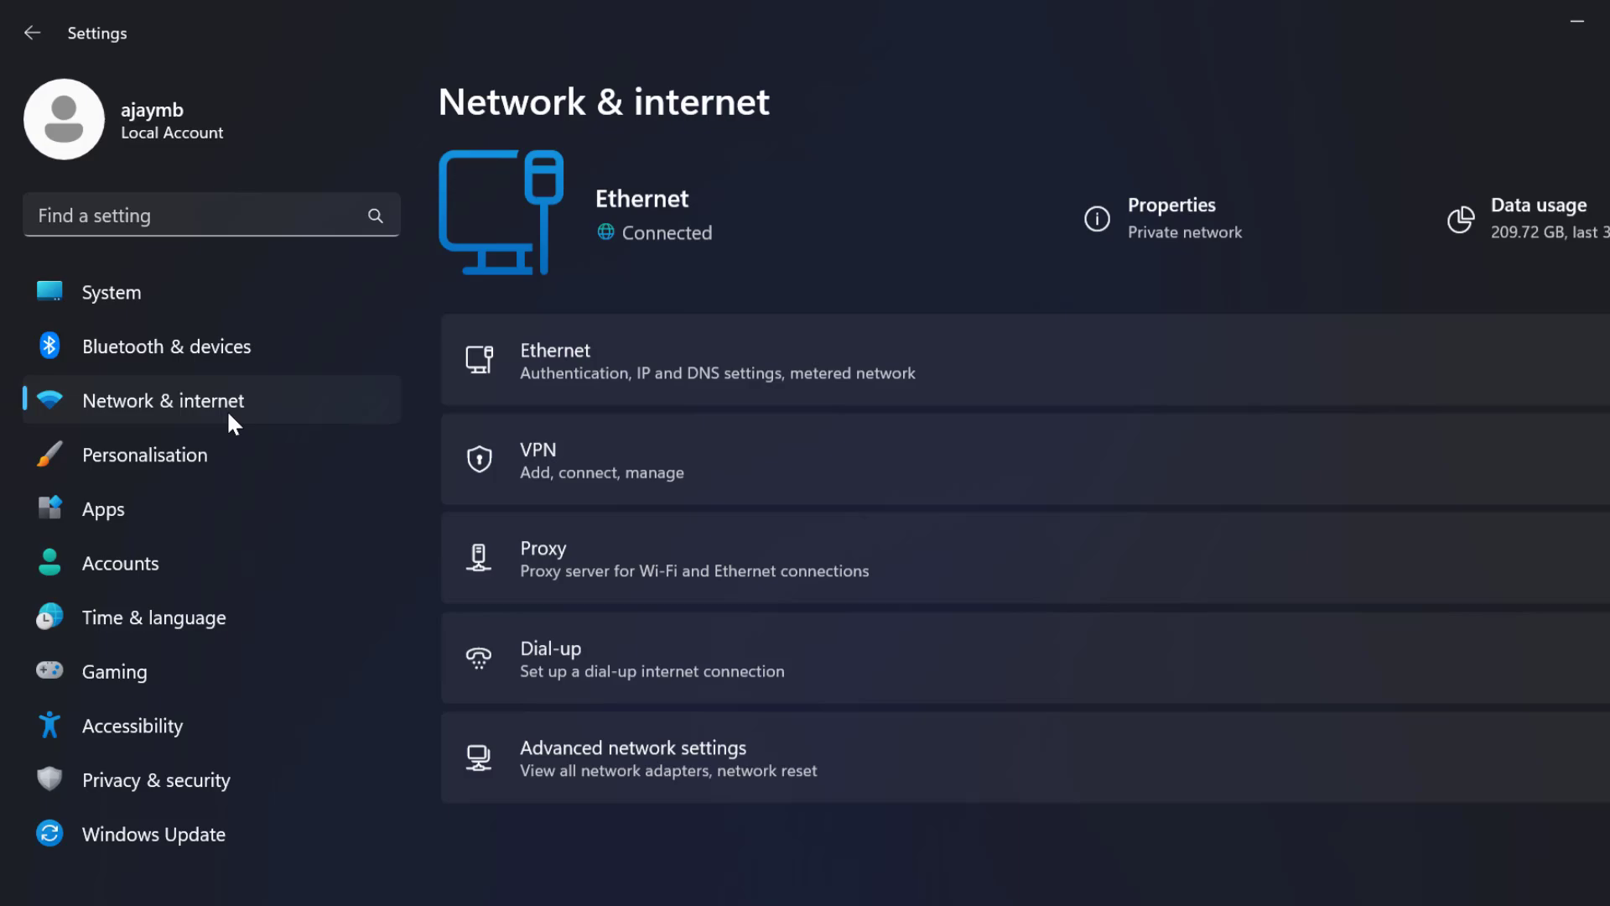
{"action": "mouse_move", "coordinate": [527, 385]}
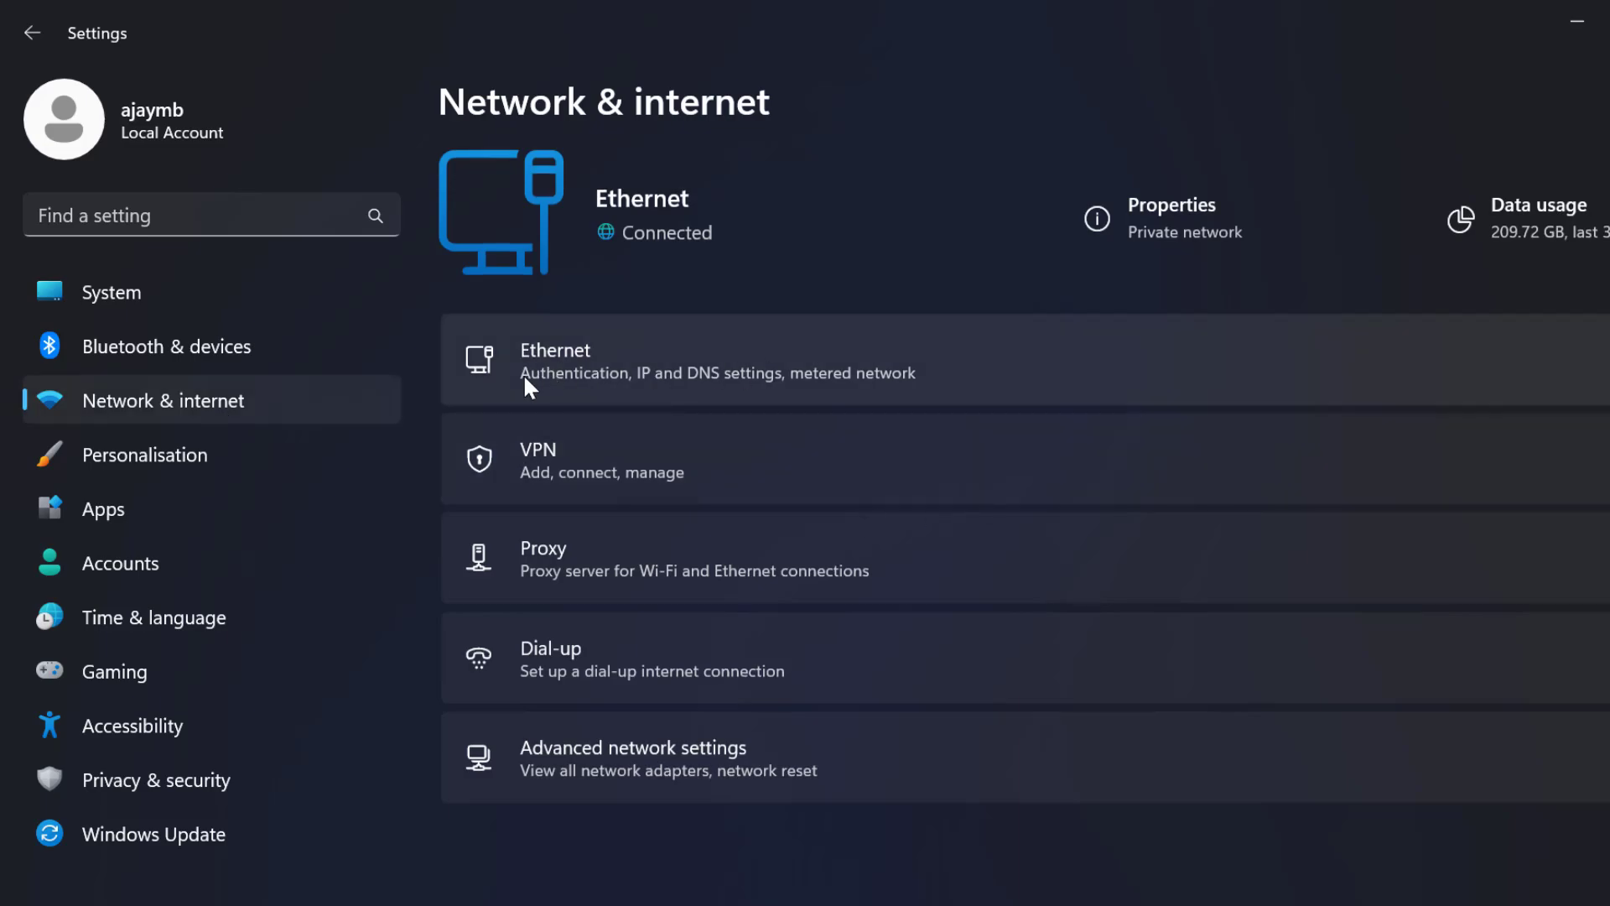
{"action": "mouse_move", "coordinate": [628, 401]}
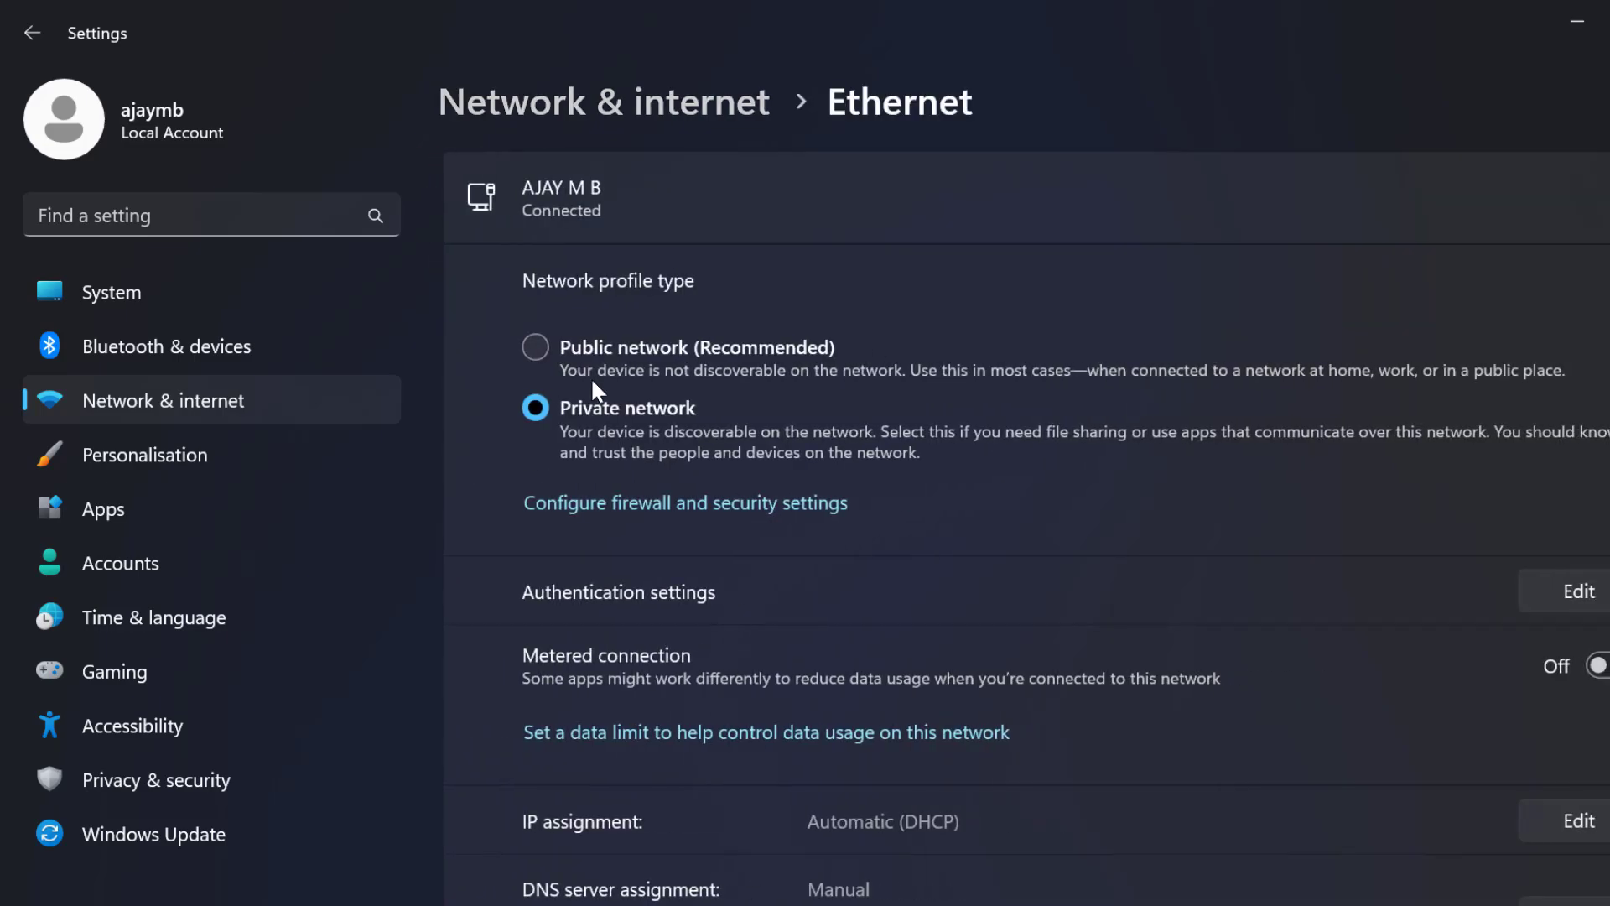
{"action": "mouse_move", "coordinate": [755, 430]}
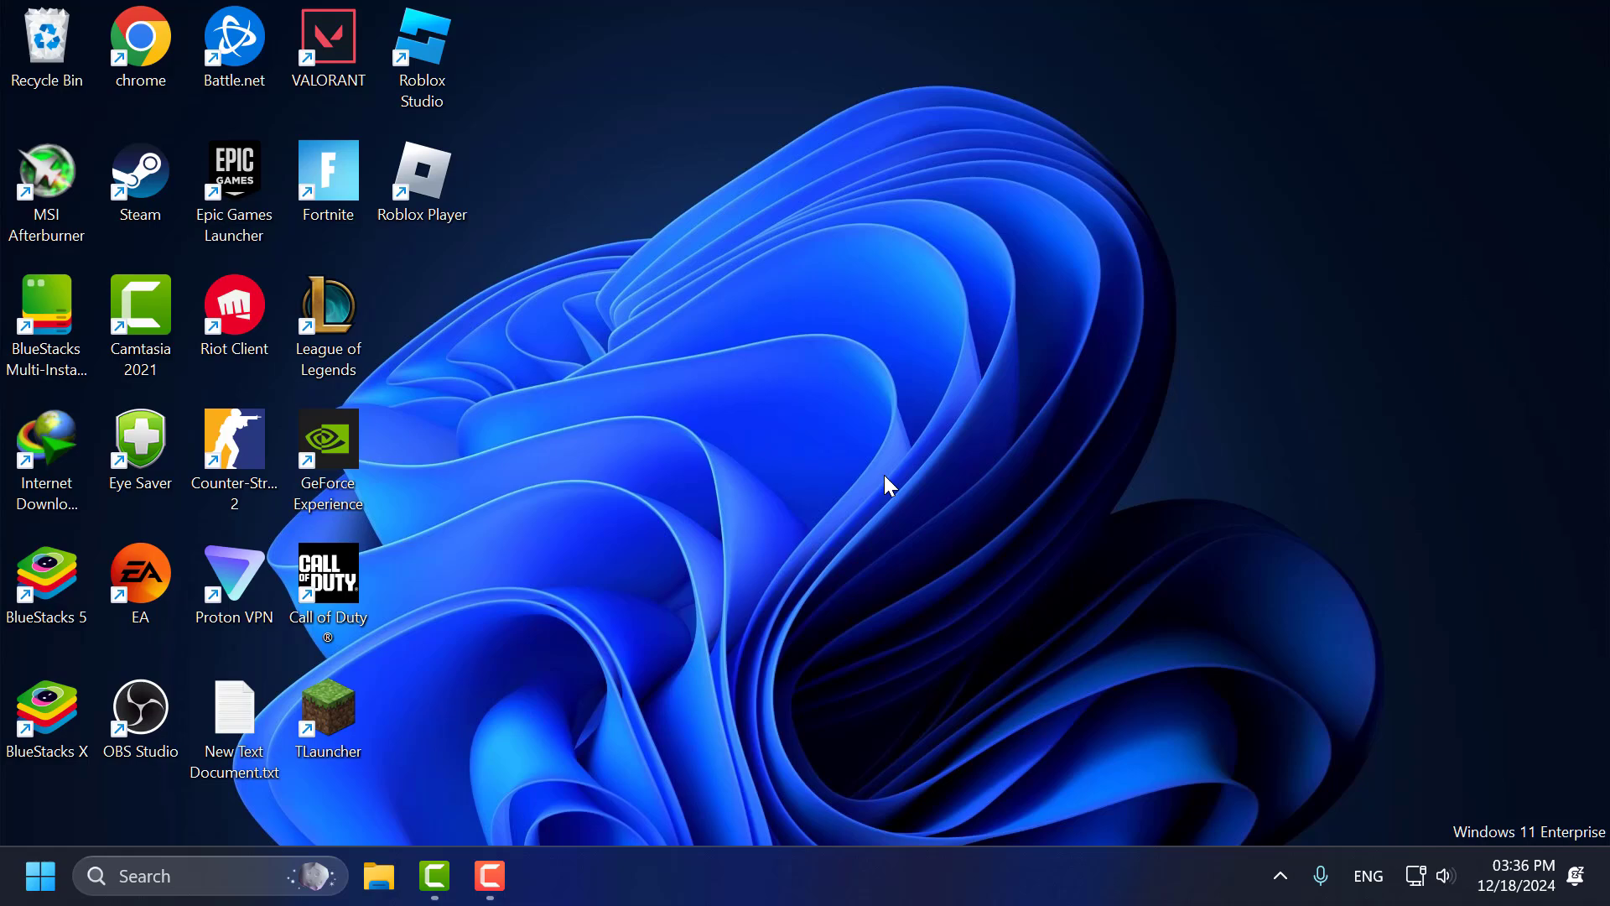
{"action": "mouse_move", "coordinate": [889, 485]}
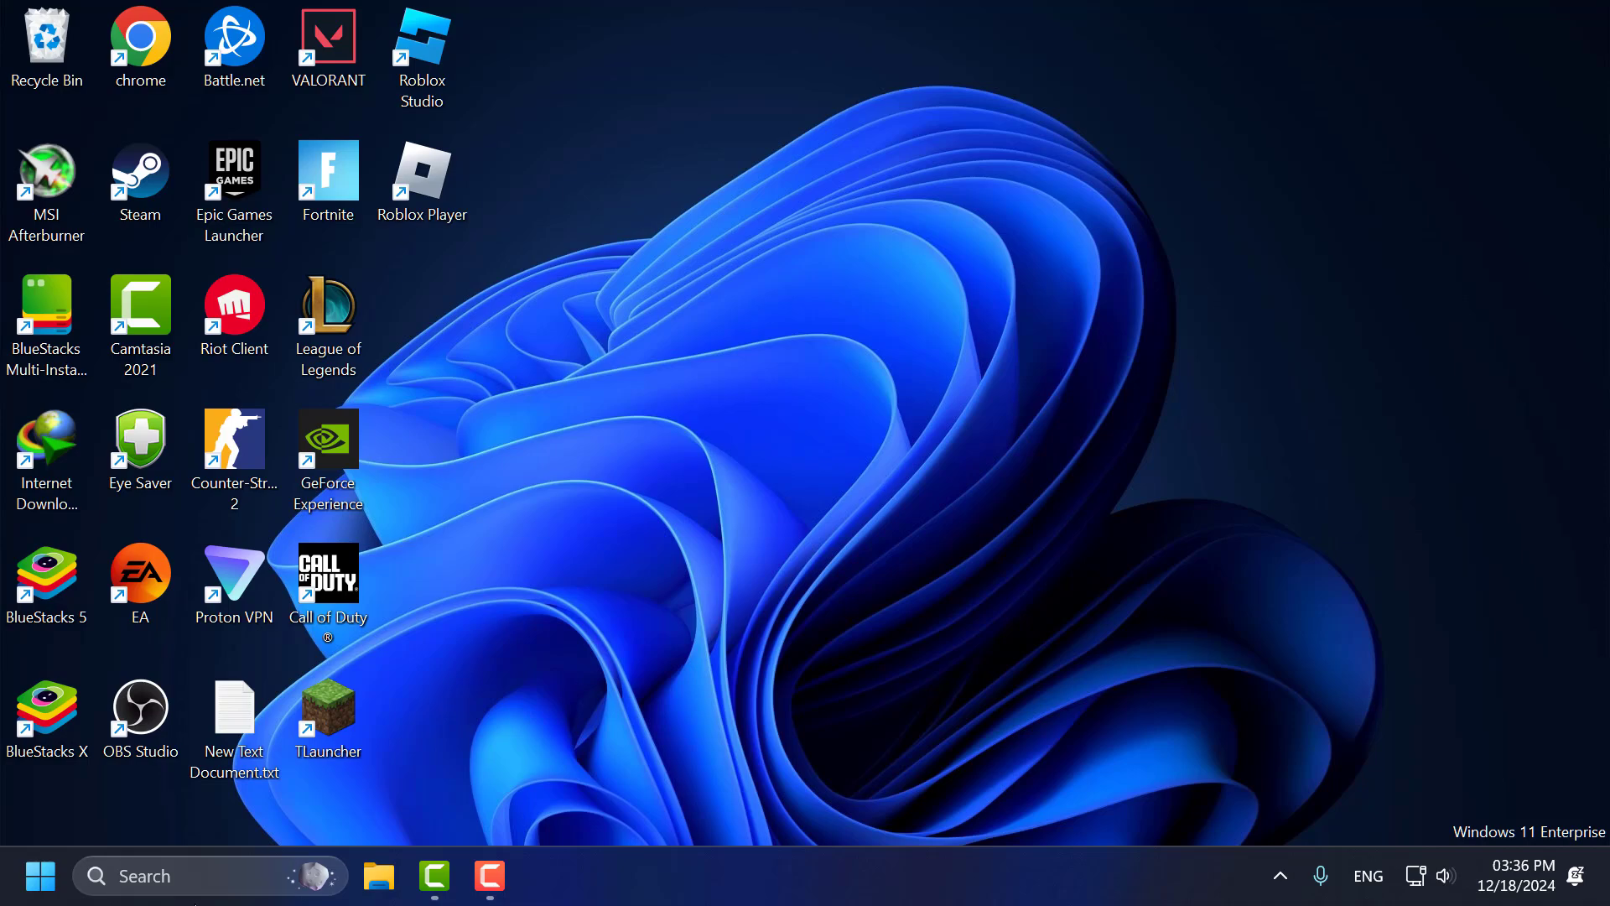
Step: Search 'ss' to bring up the Services app
{"action": "type", "text": "ss"}
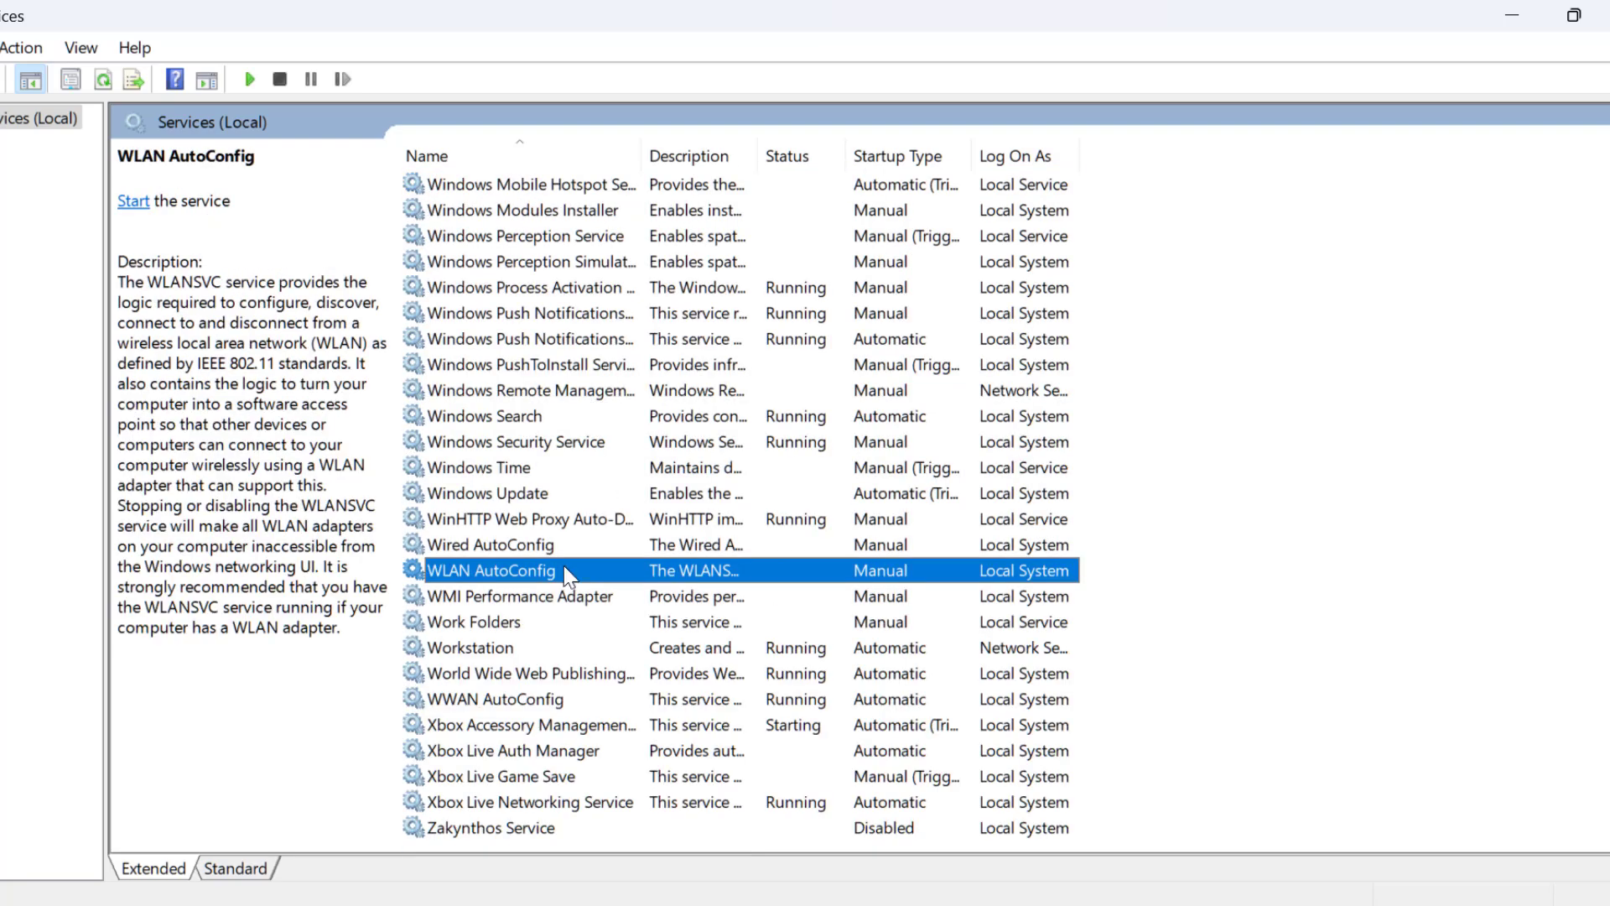
{"action": "mouse_move", "coordinate": [622, 590]}
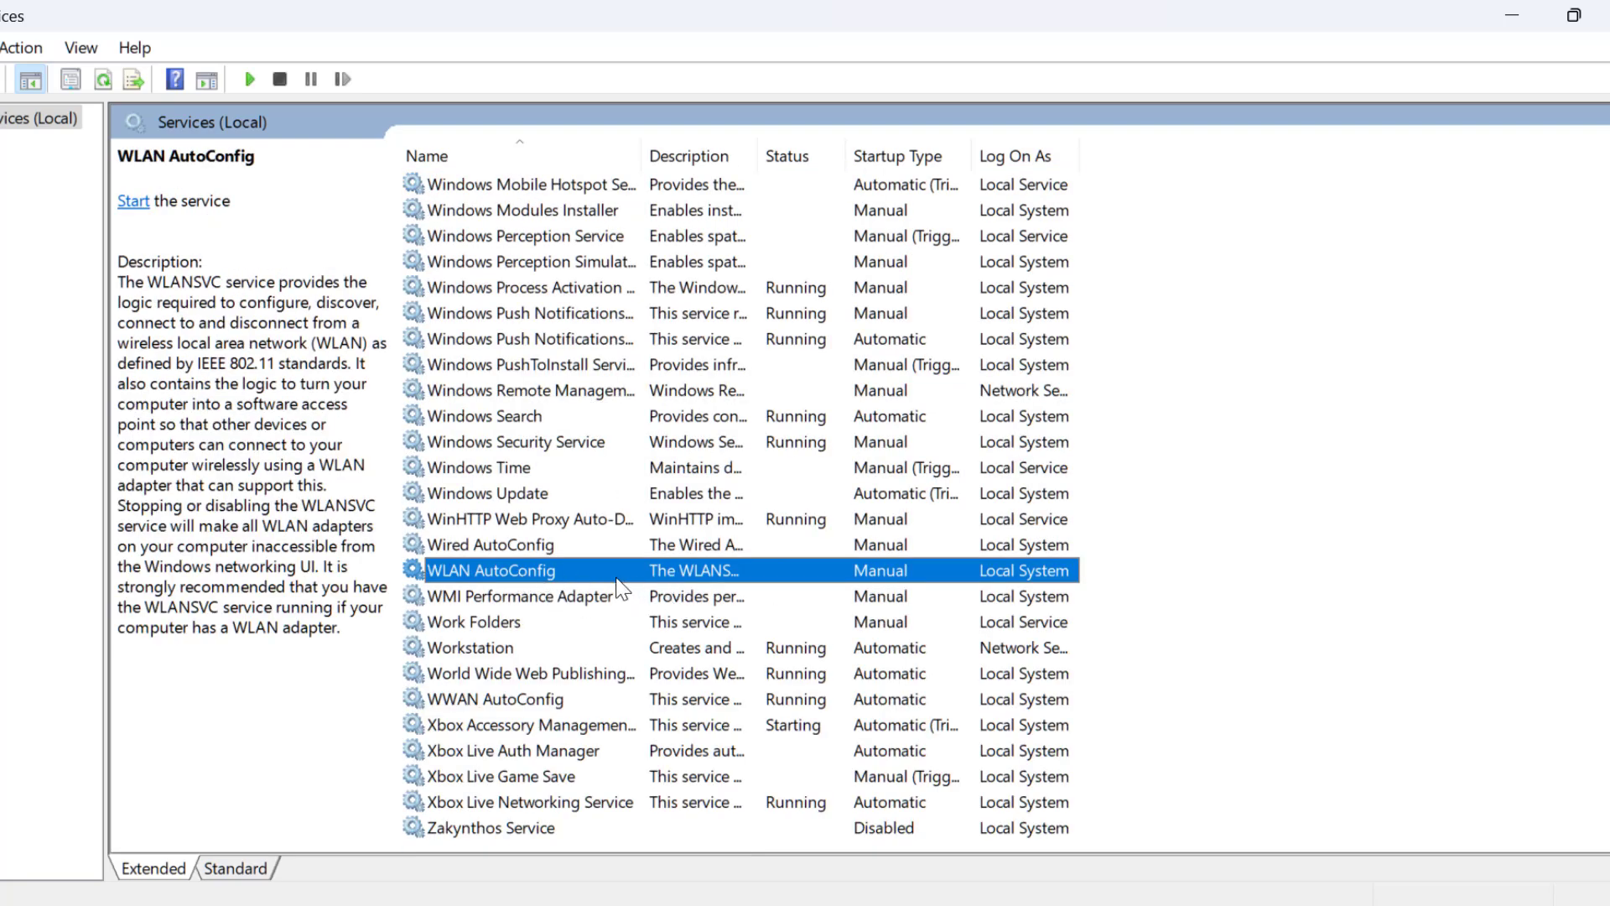
Step: Set WLAN AutoConfig to Automatic startup, start it, apply, and close Services
{"action": "double_click", "coordinate": [493, 570]}
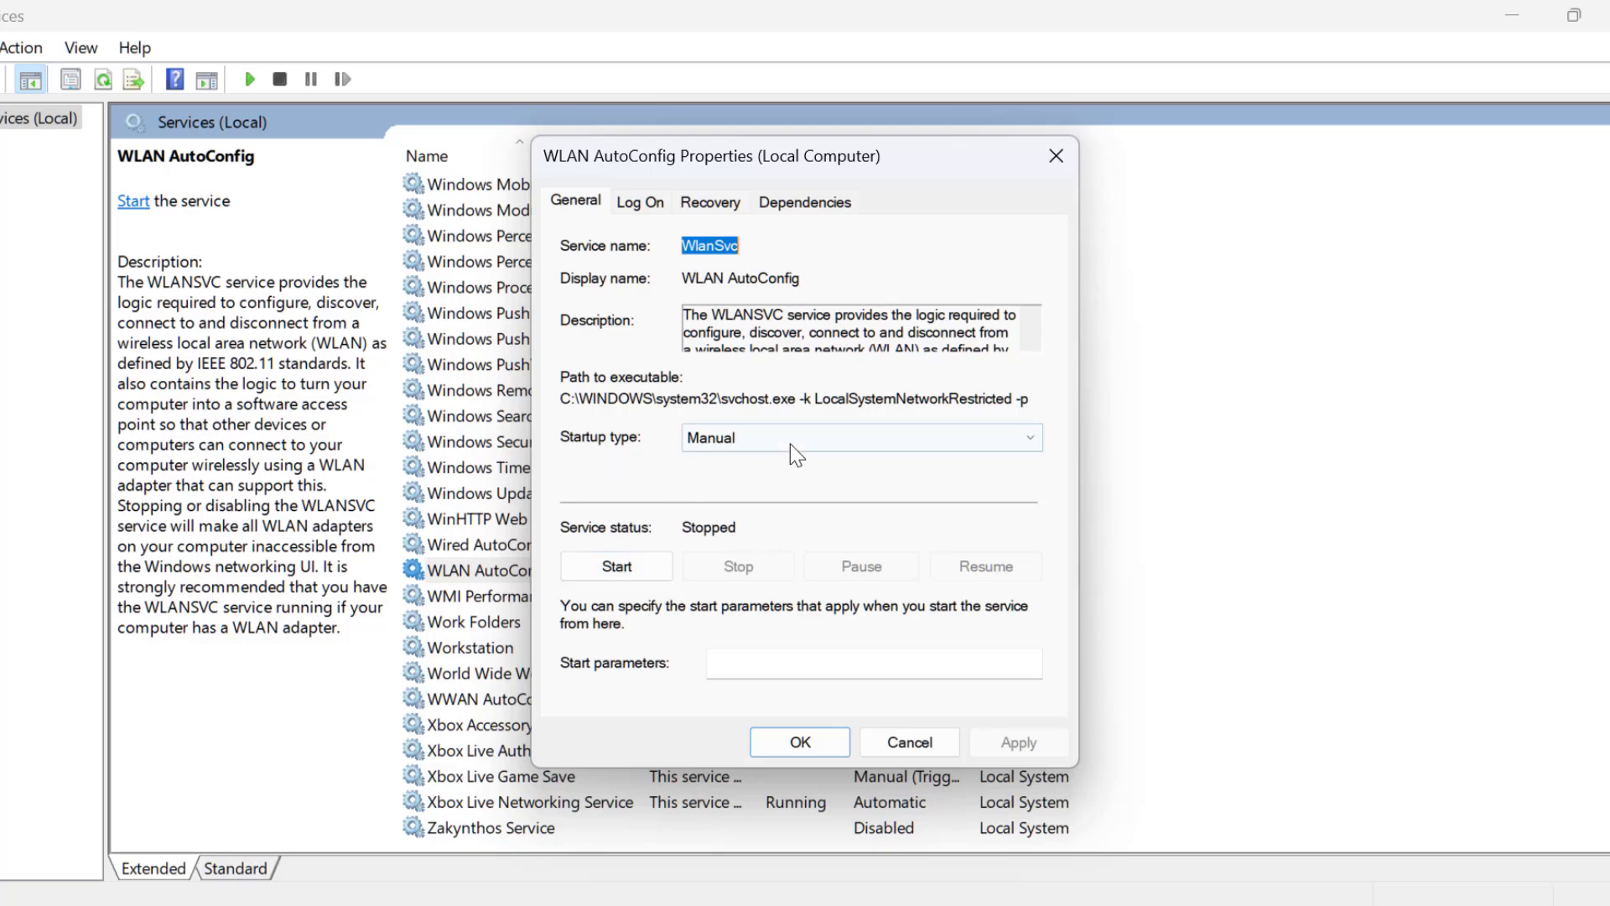
{"action": "left_click", "coordinate": [859, 436]}
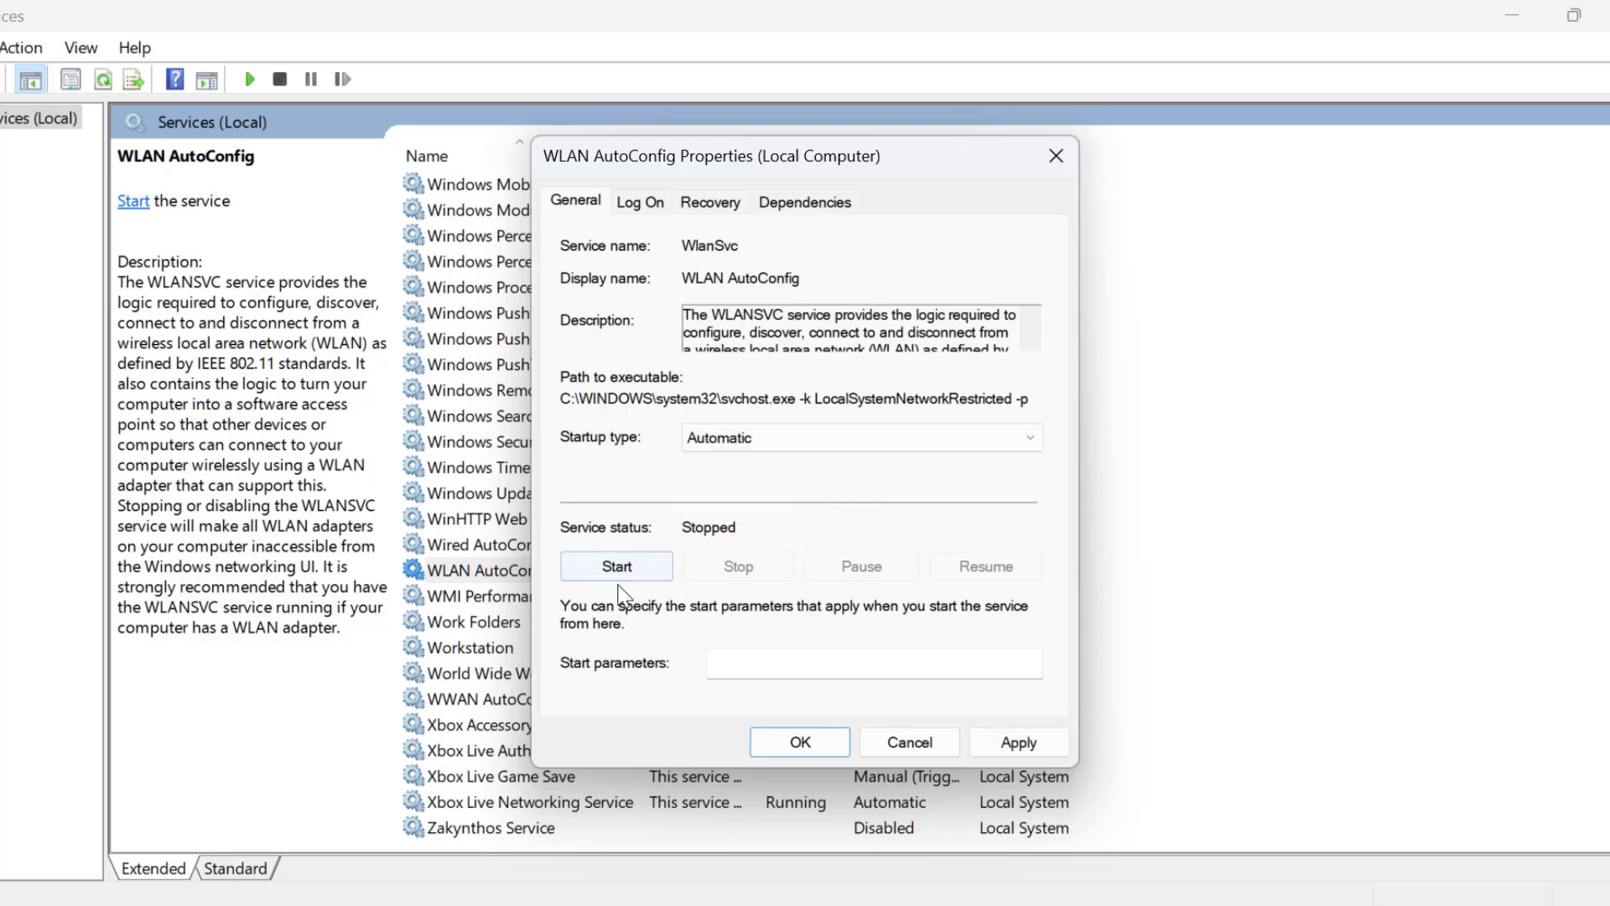
{"action": "left_click", "coordinate": [617, 566]}
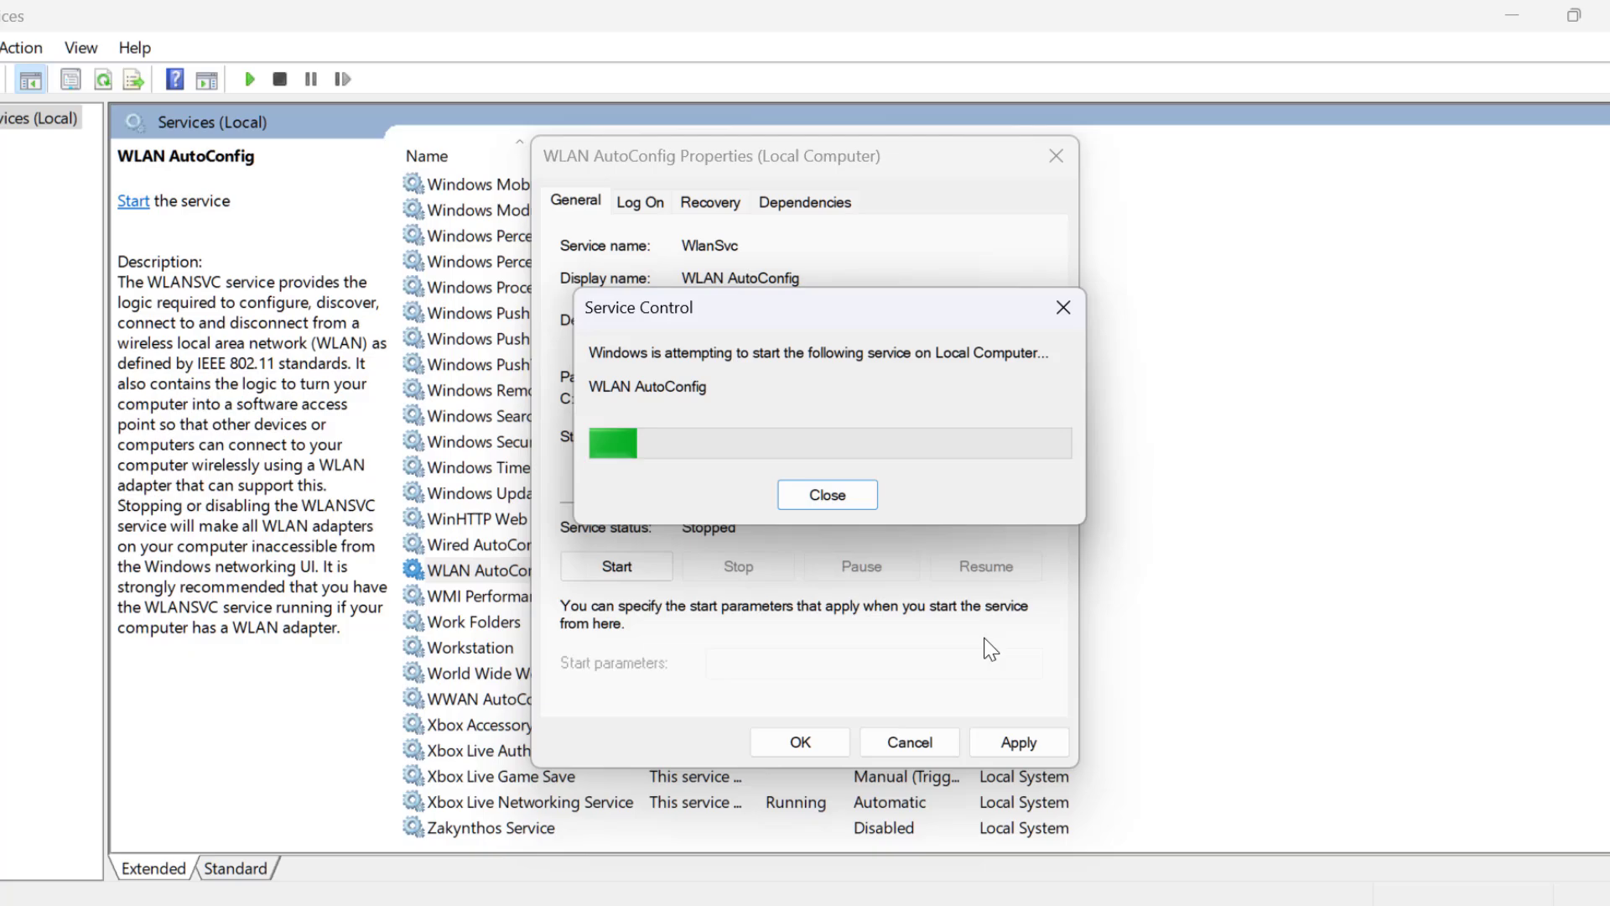
{"action": "left_click", "coordinate": [827, 494]}
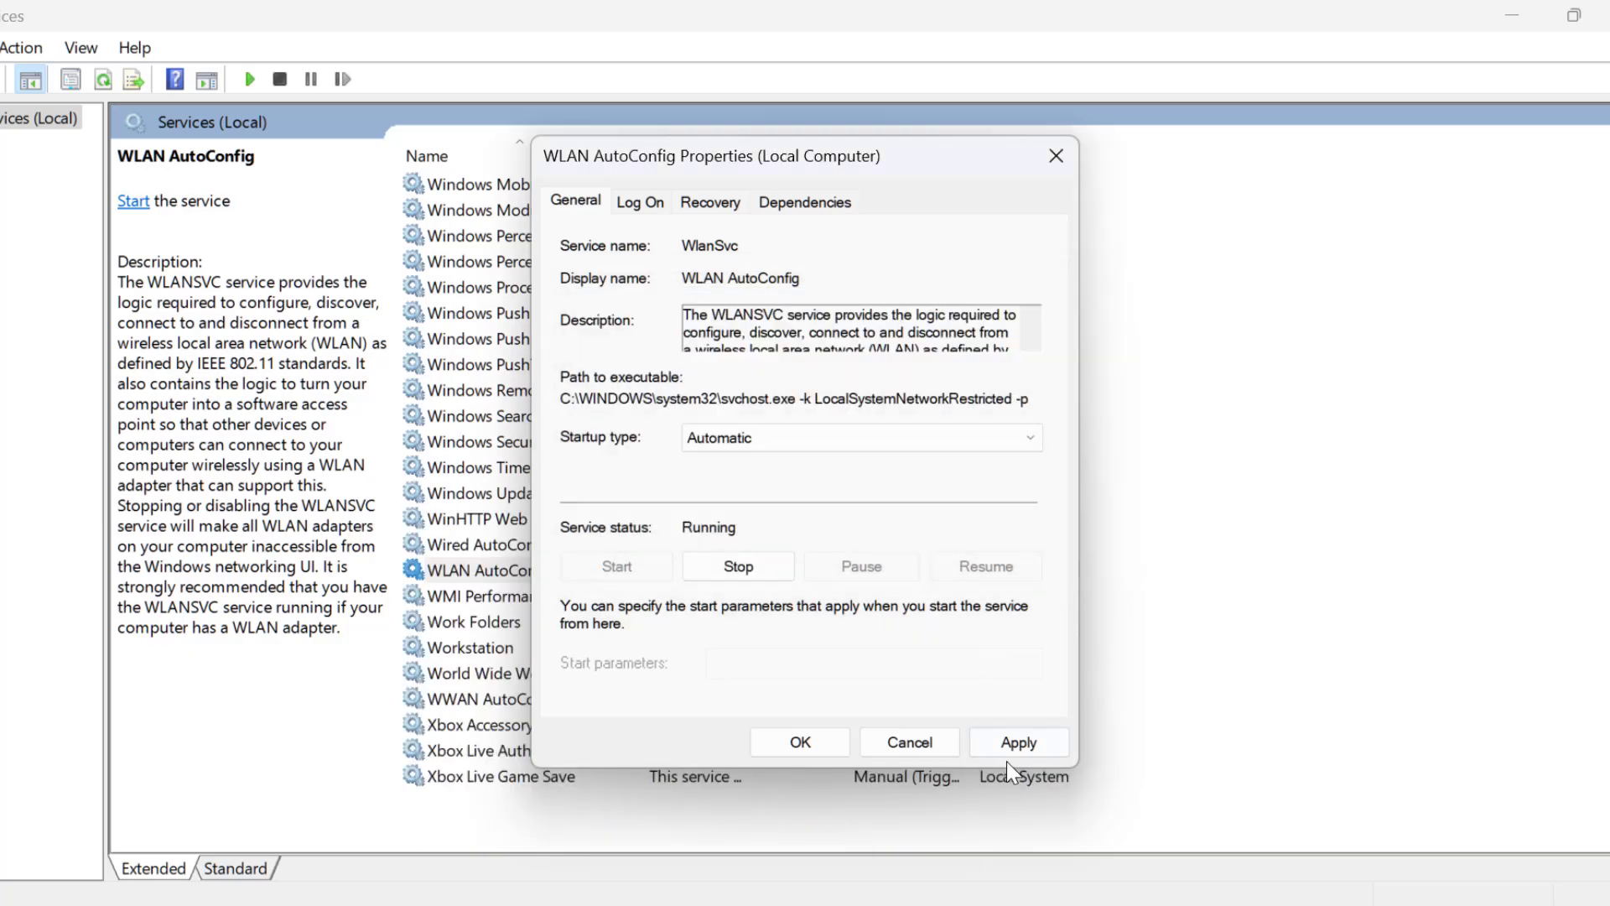
{"action": "left_click", "coordinate": [799, 742]}
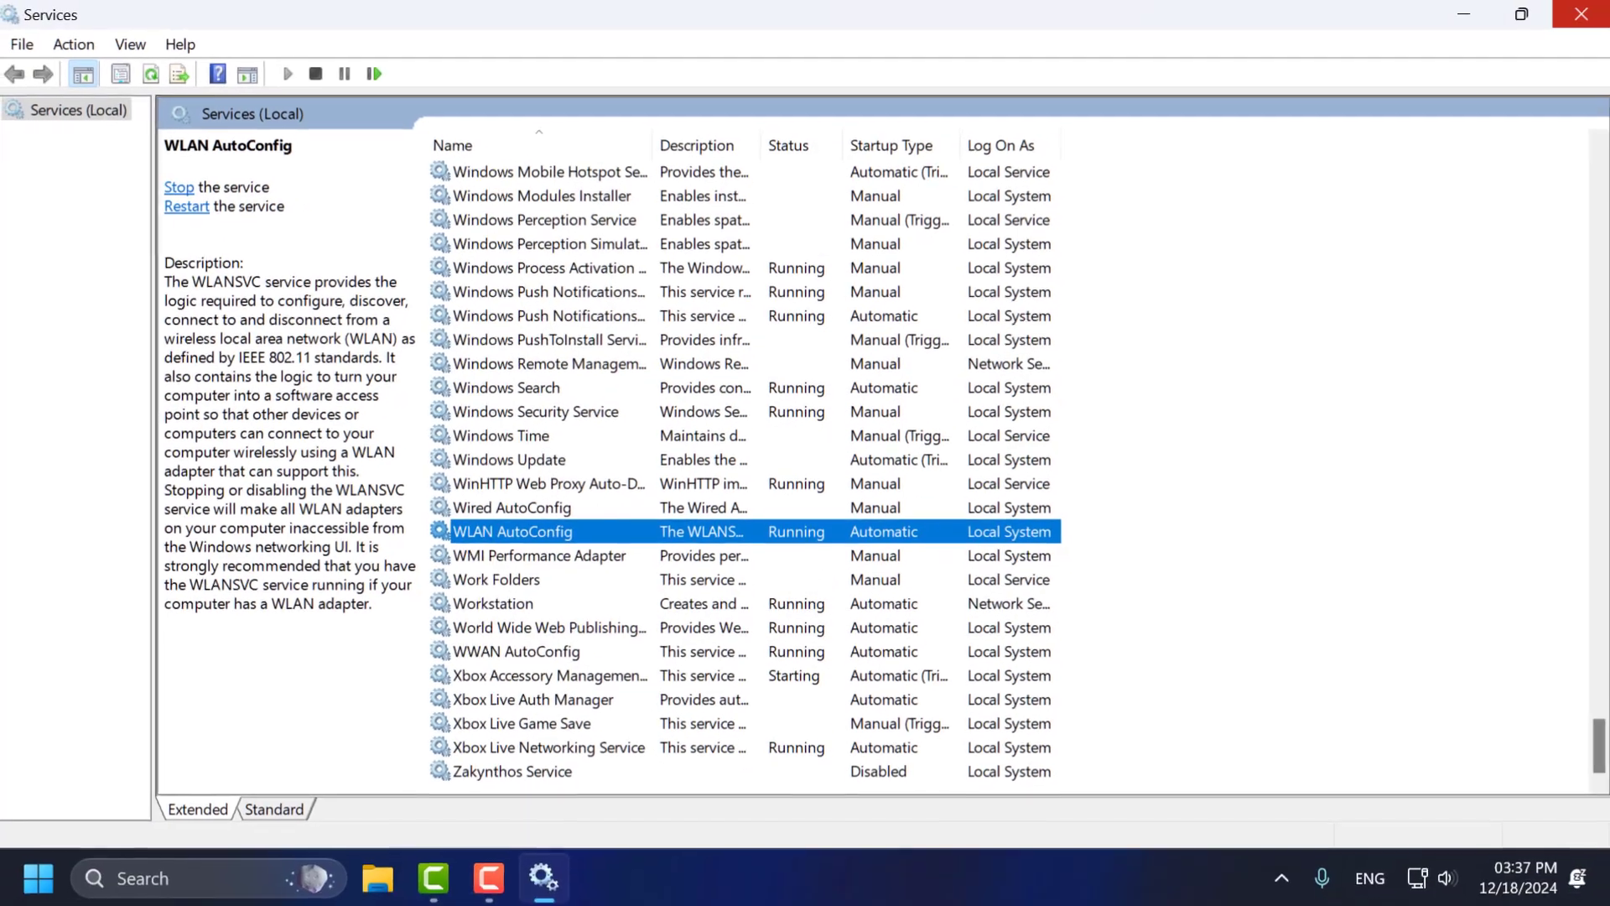
{"action": "left_click", "coordinate": [1579, 14]}
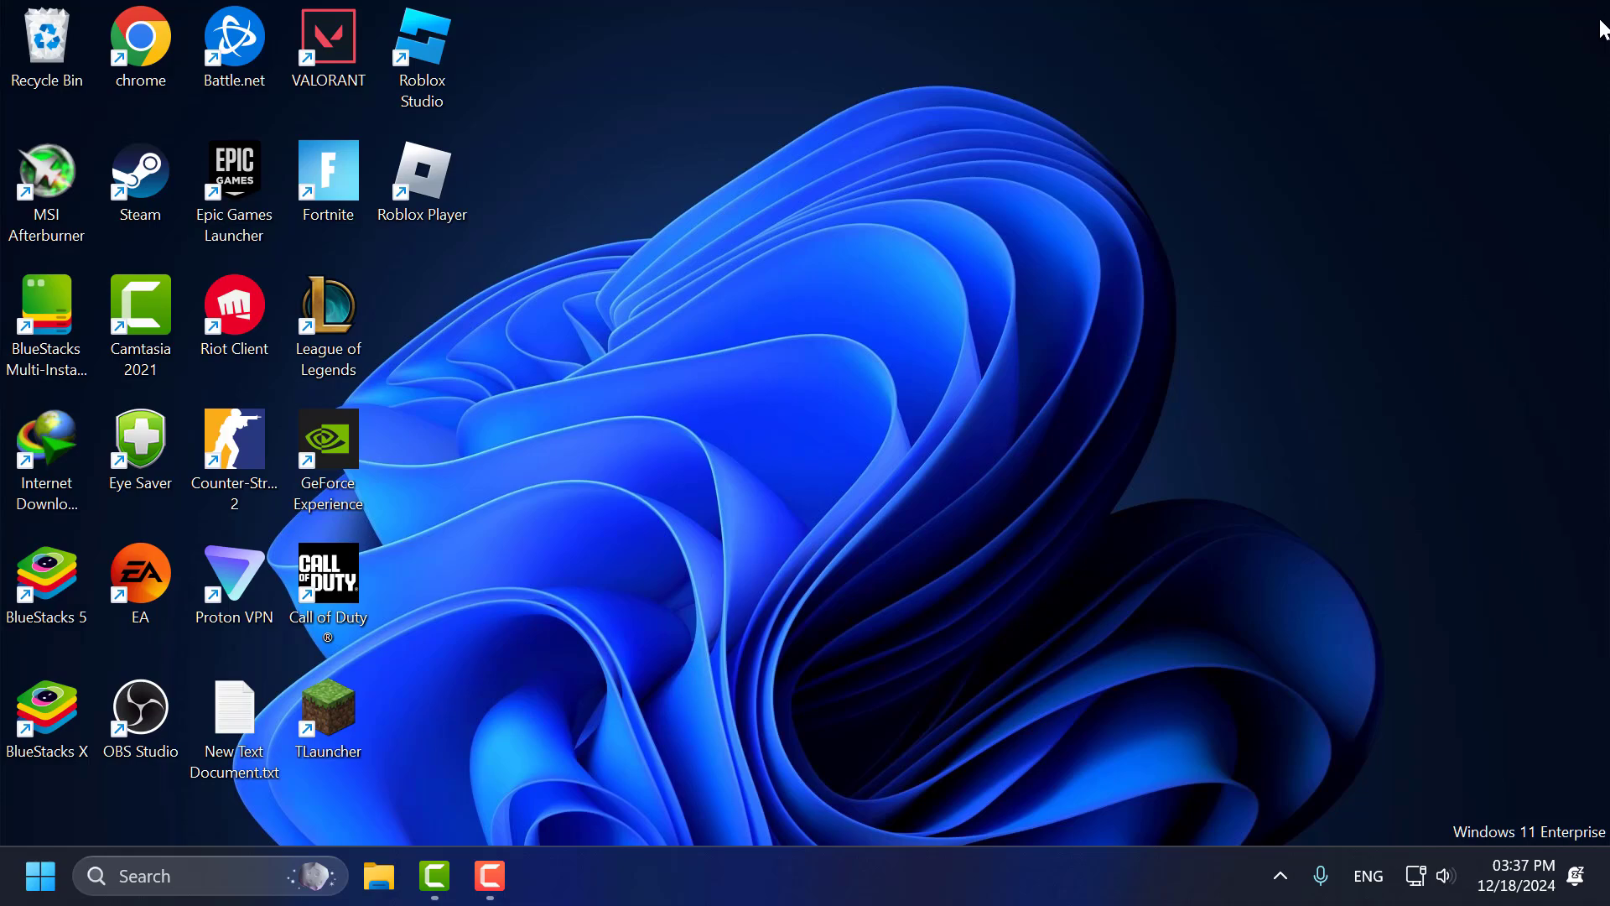
{"action": "mouse_move", "coordinate": [973, 572]}
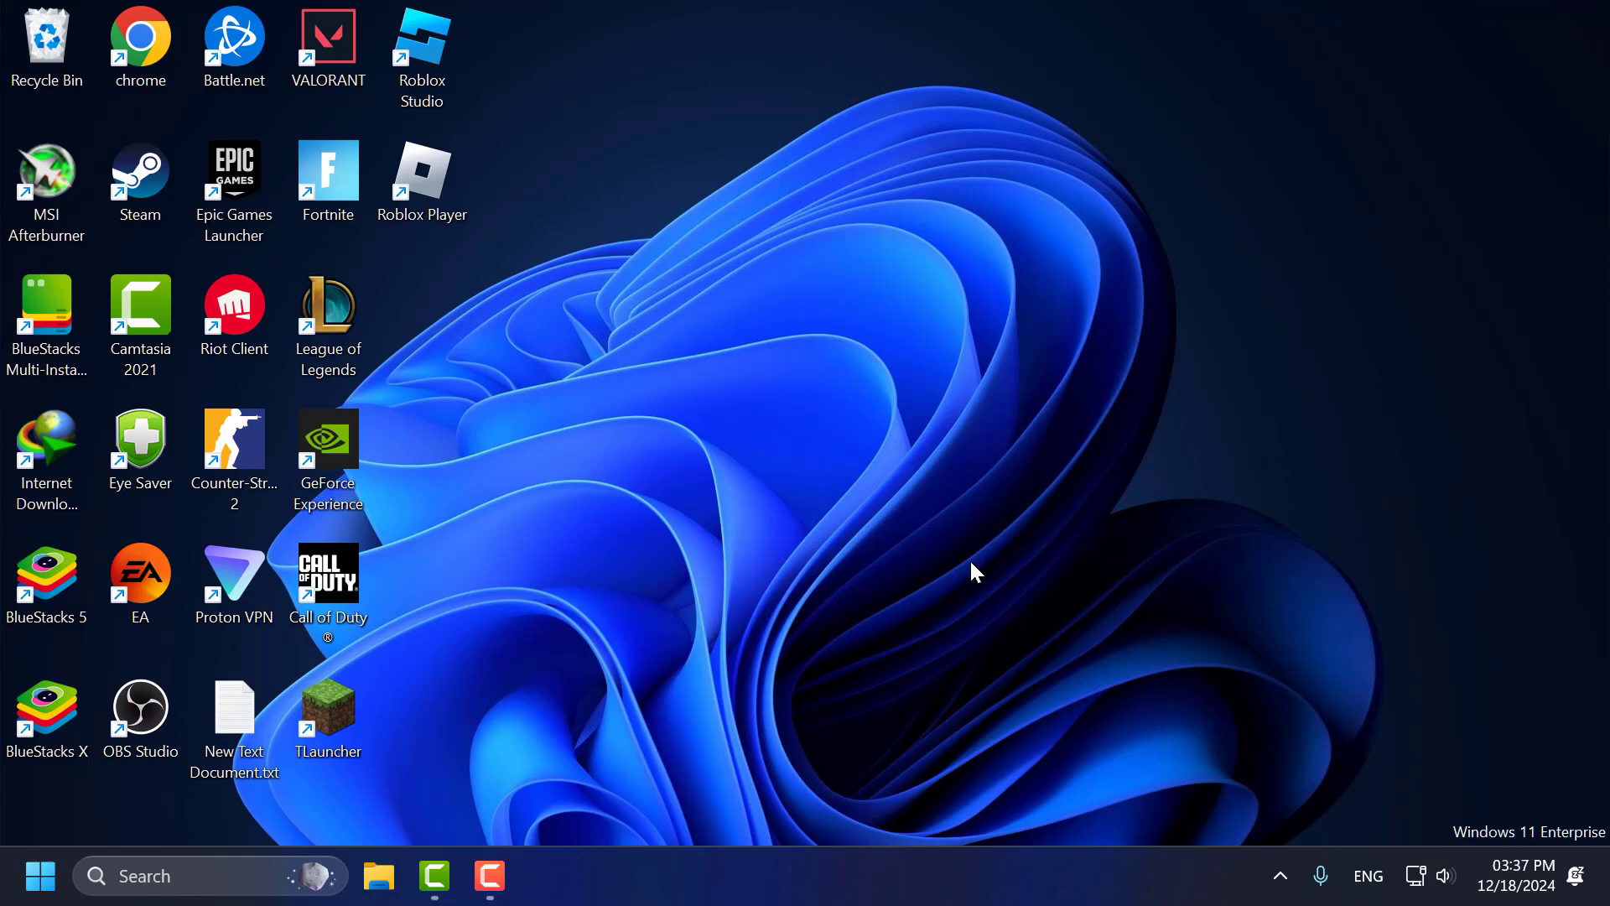